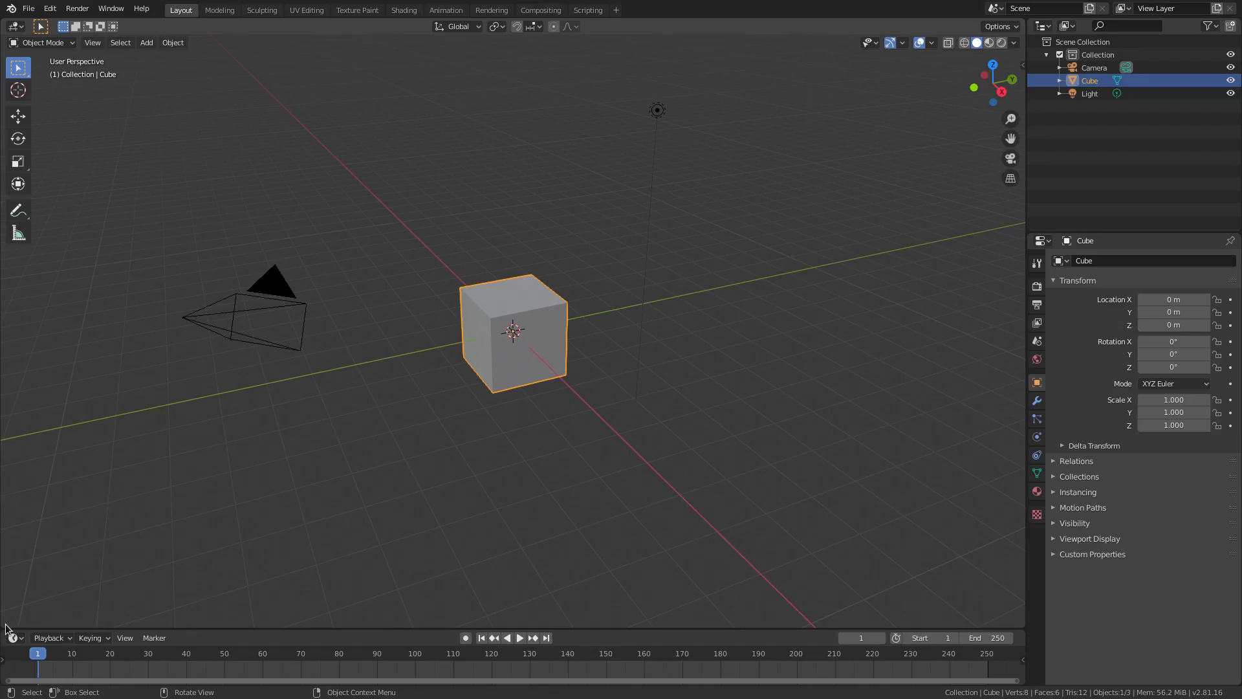
mouse_move(879, 55)
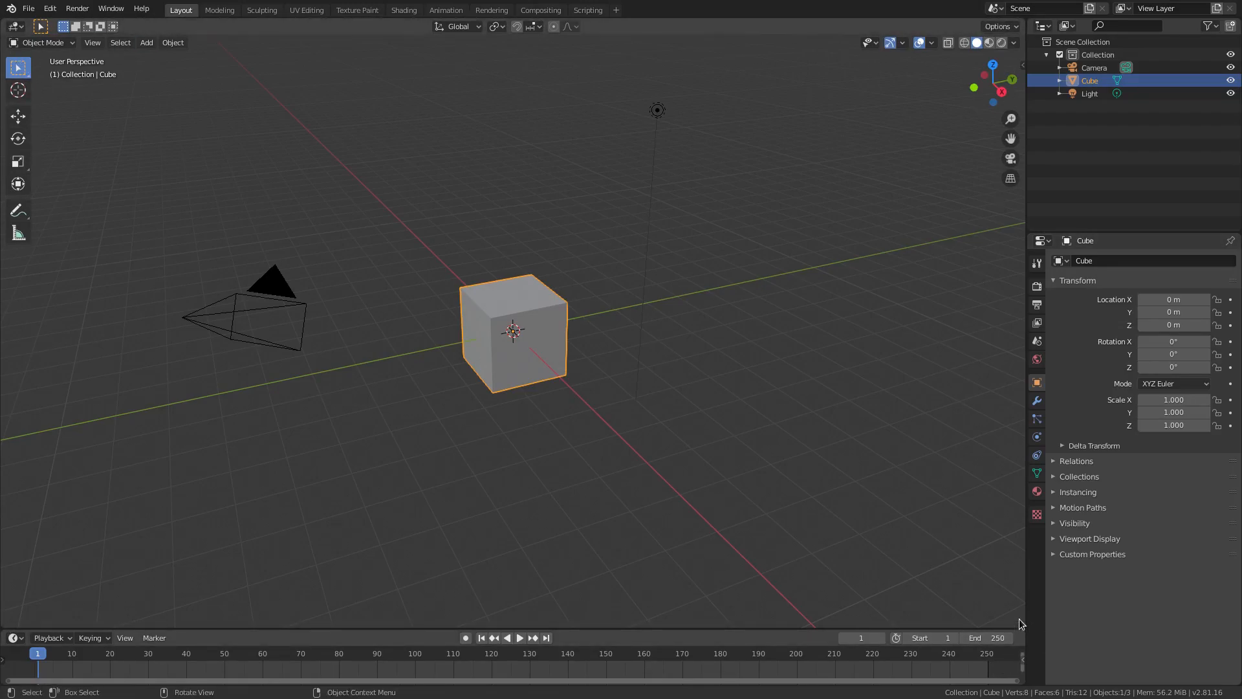
mouse_move(4, 627)
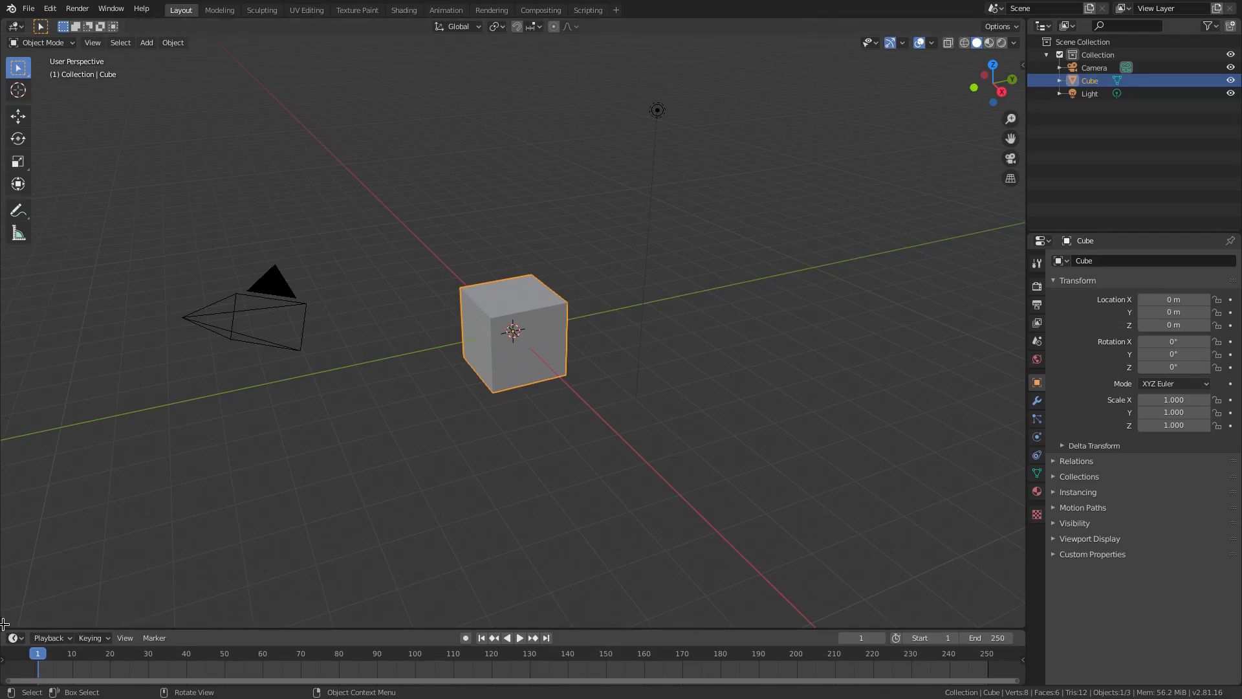
mouse_move(1021, 621)
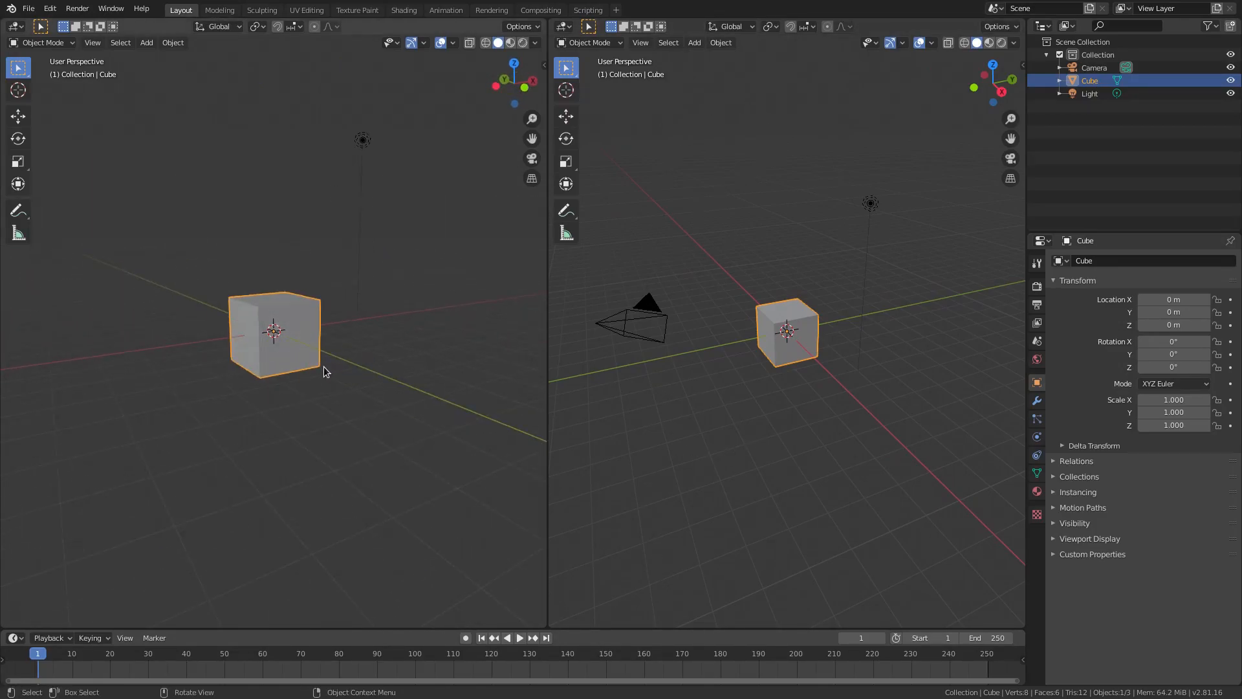
key("Tab")
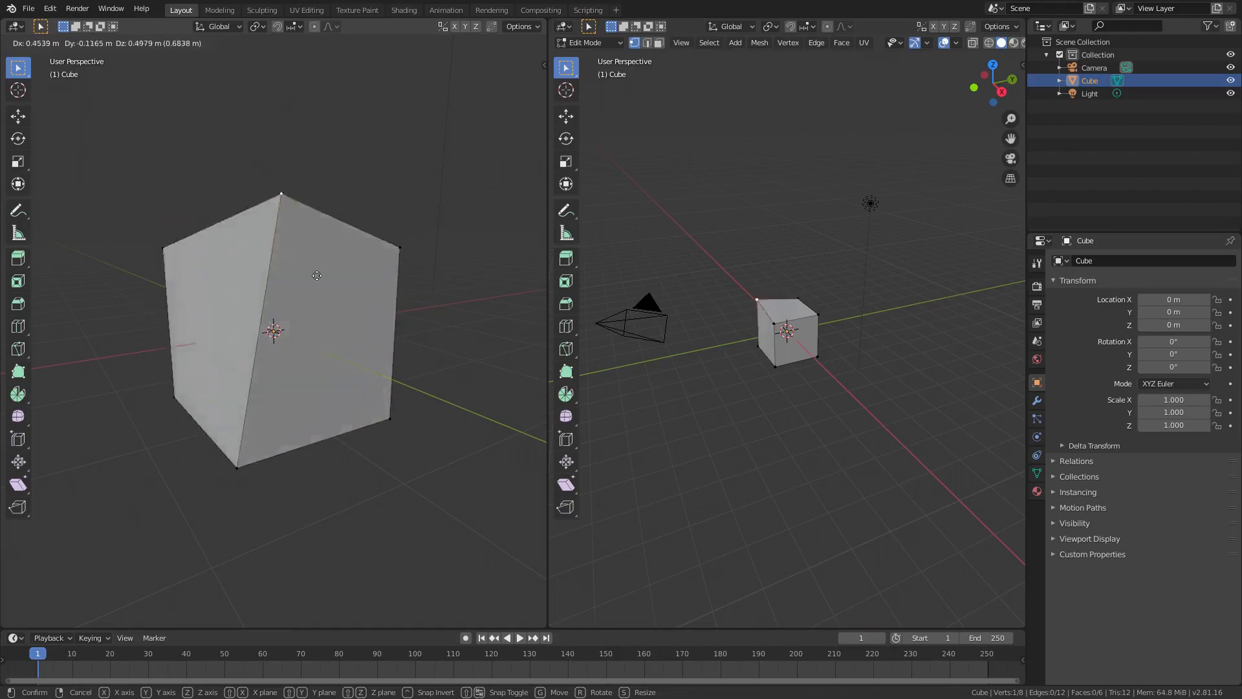
left_click(298, 433)
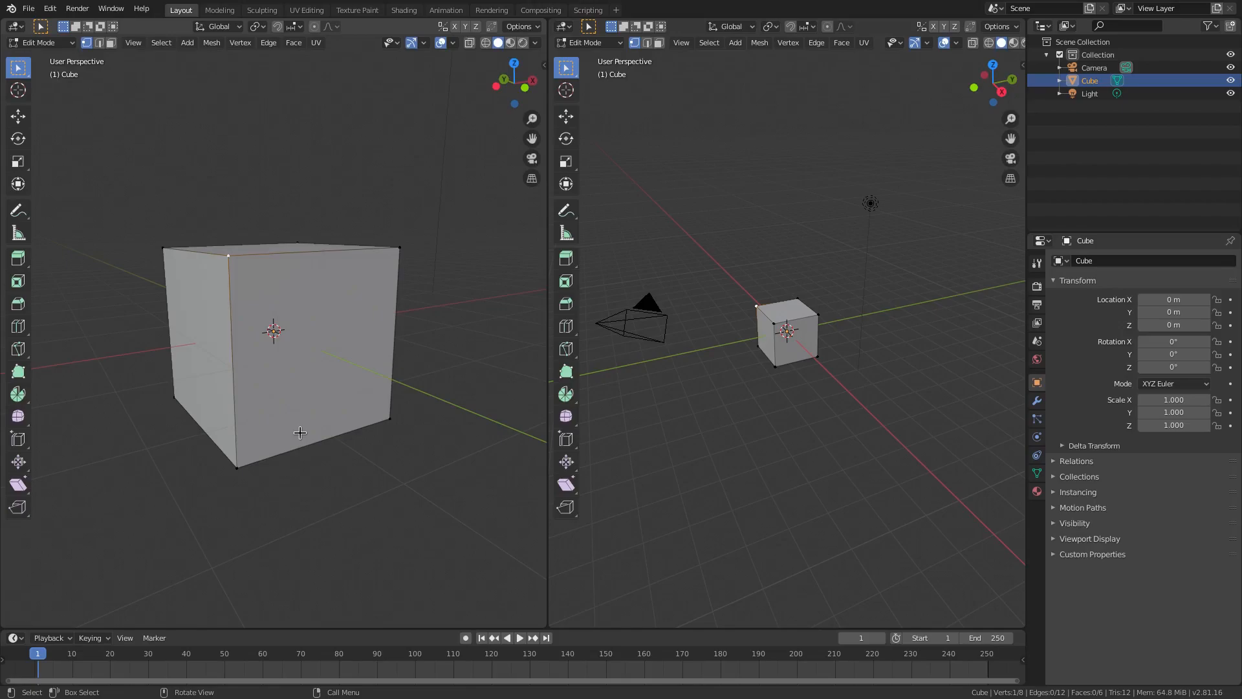
key("Tab")
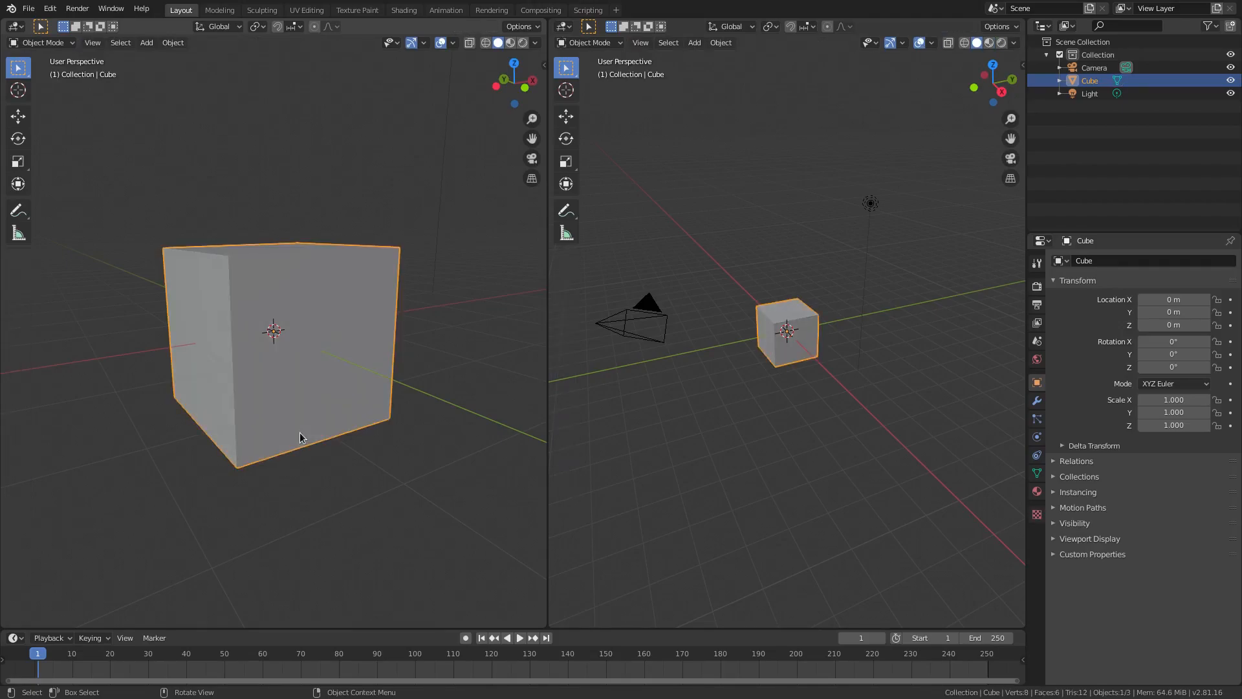
mouse_move(683, 114)
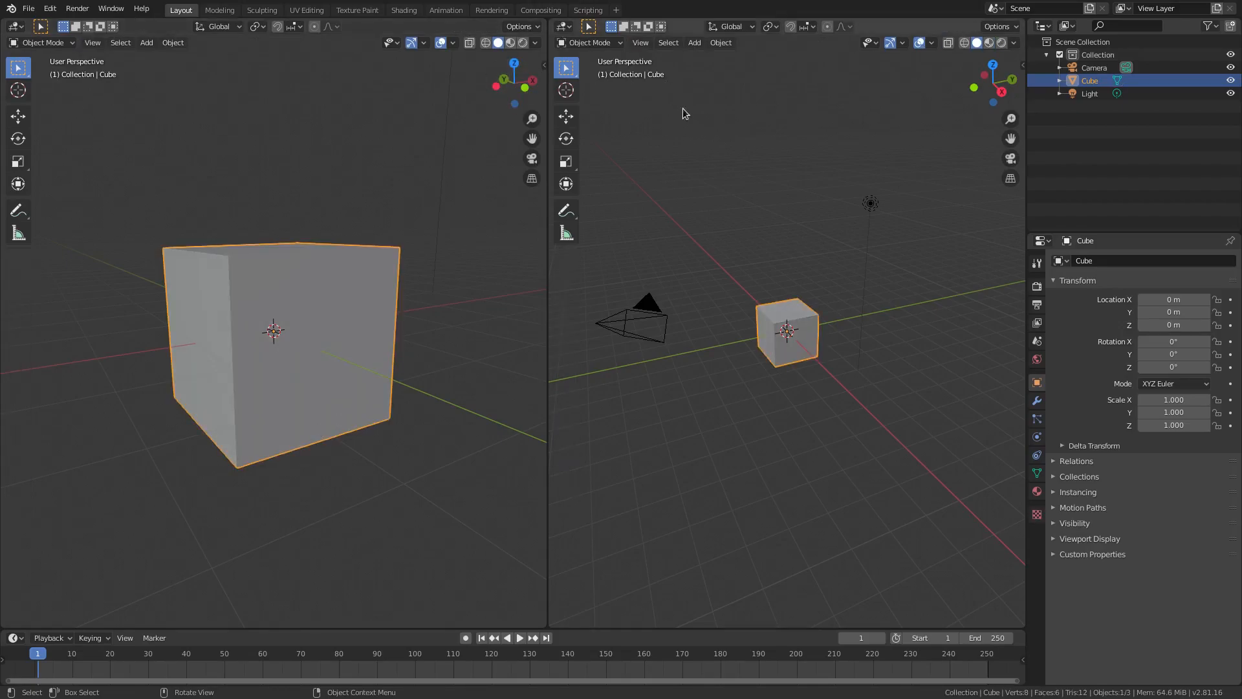
mouse_move(256, 254)
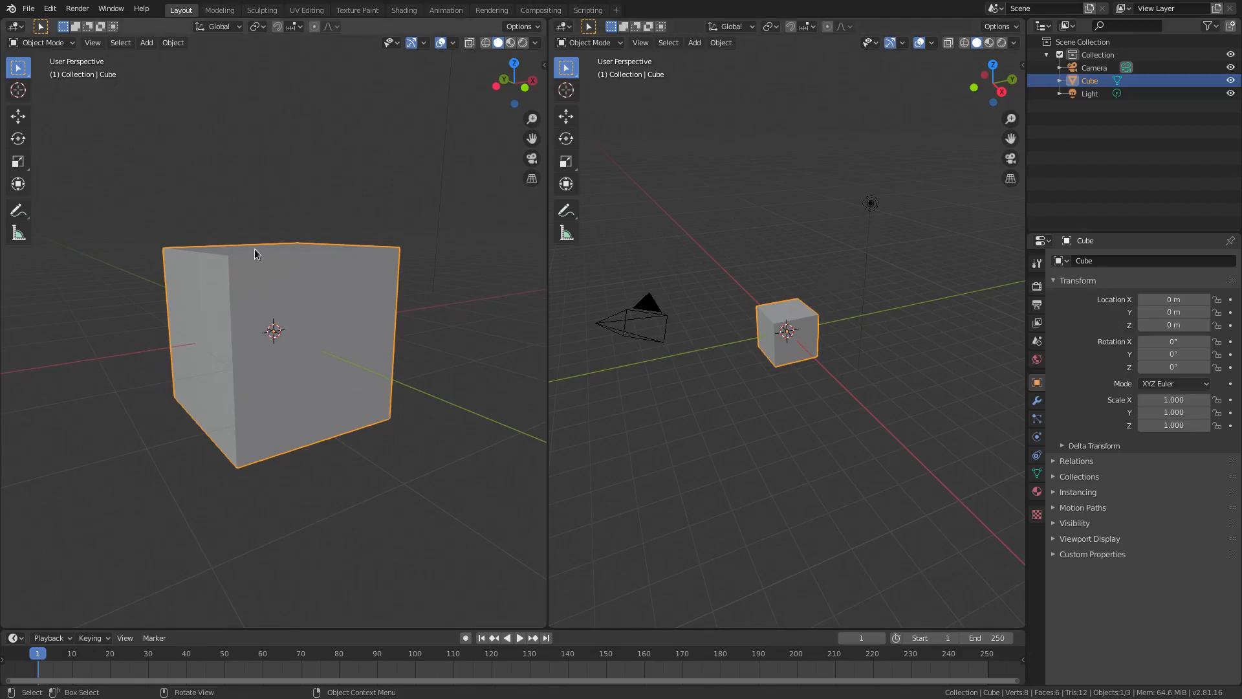
Switch the right-hand area's editor type from 3D Viewport to Dope Sheet
left_click(566, 41)
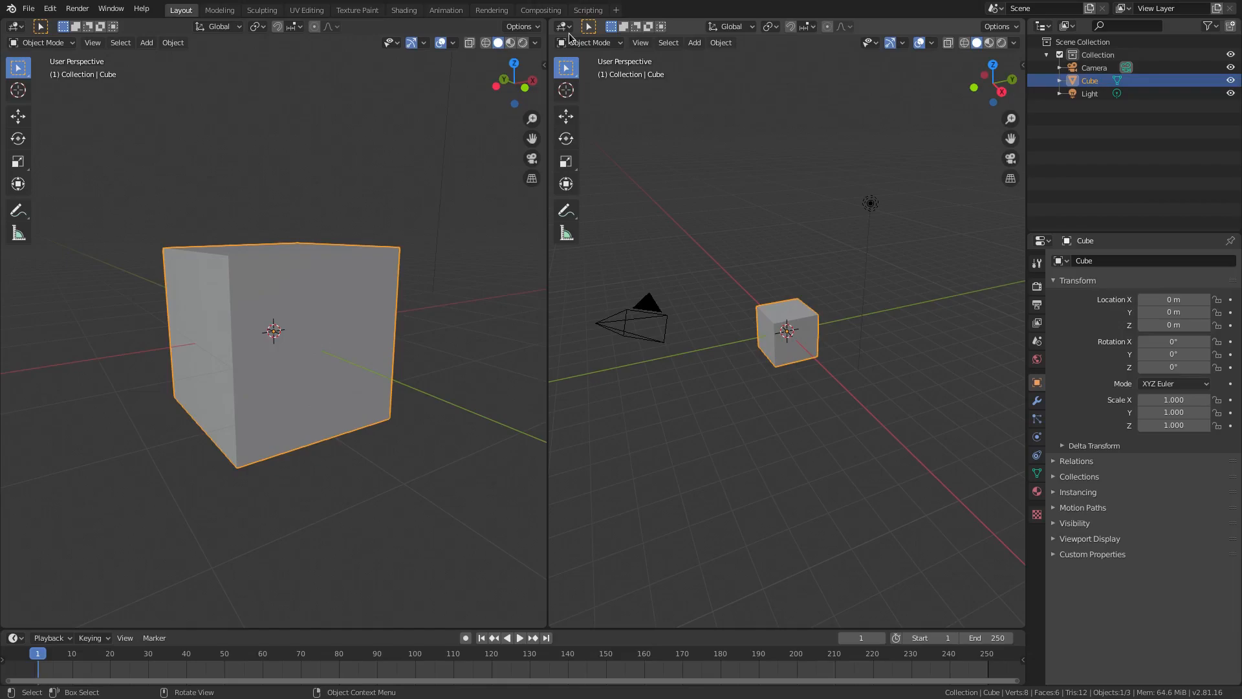
left_click(566, 26)
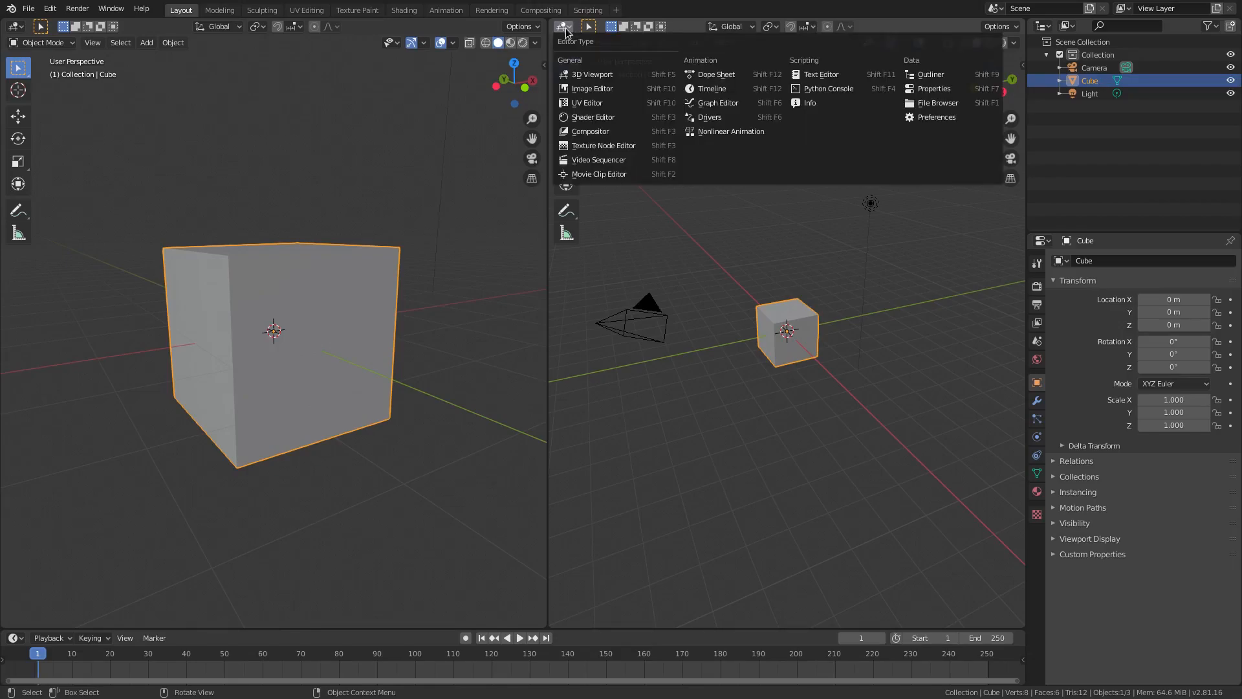
mouse_move(592, 74)
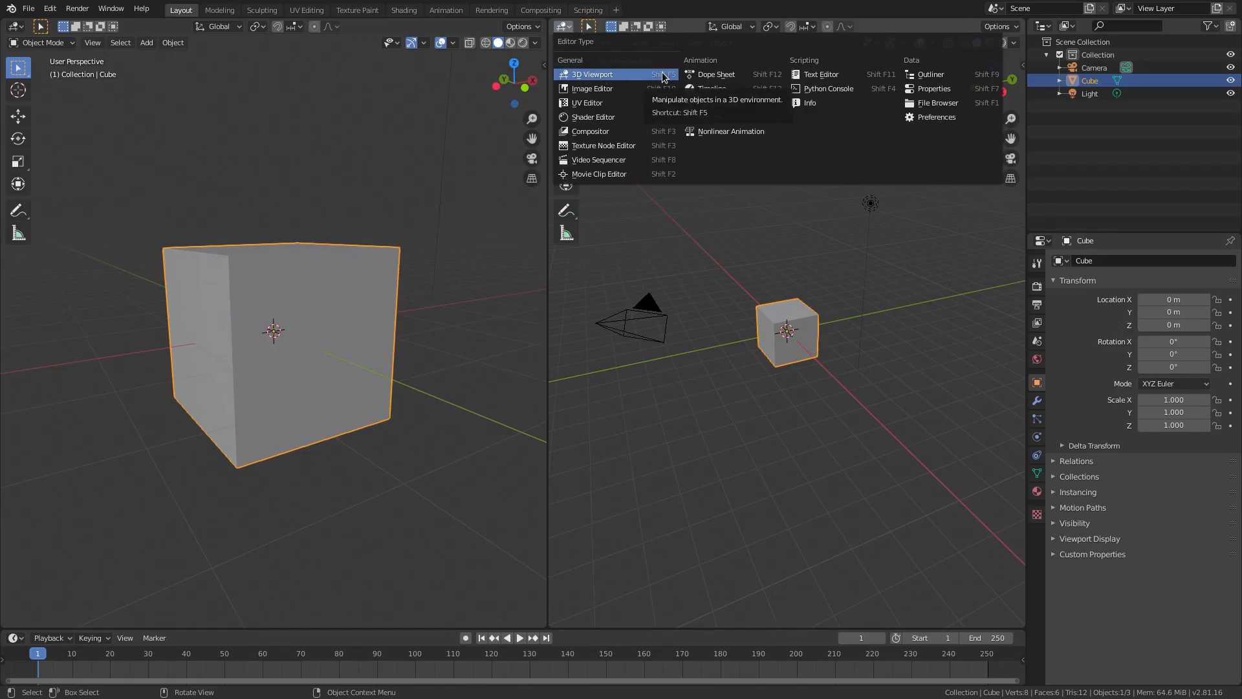
mouse_move(588, 102)
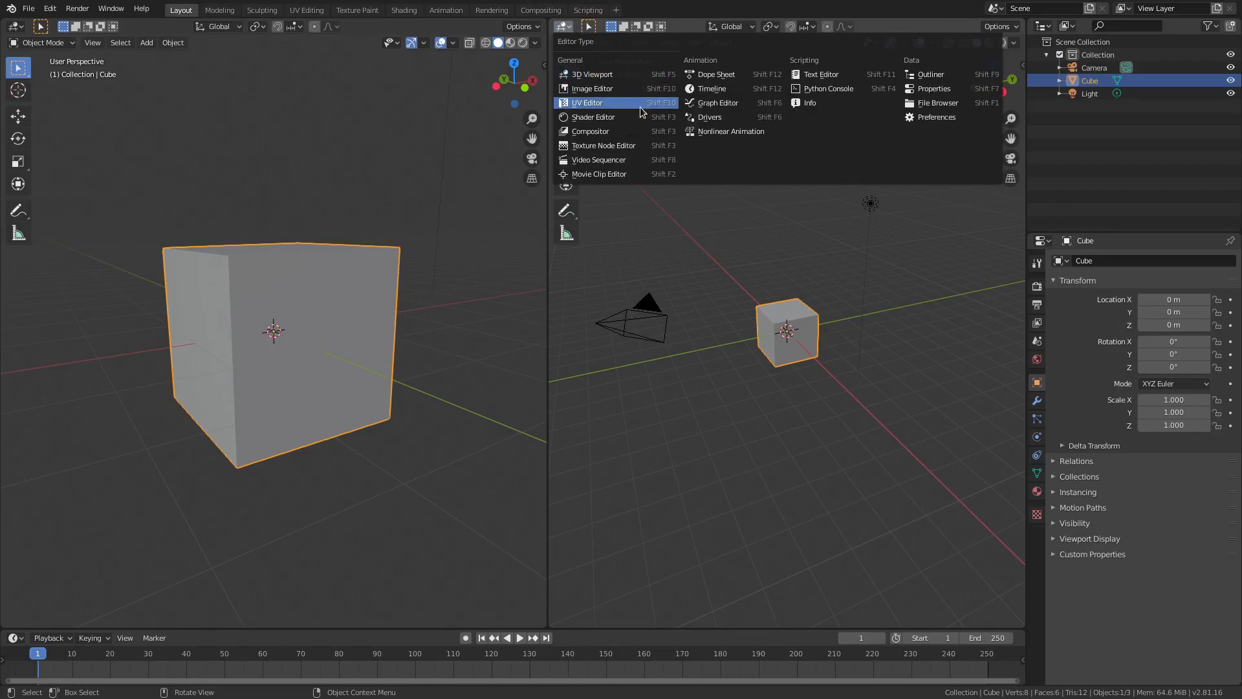
mouse_move(591, 88)
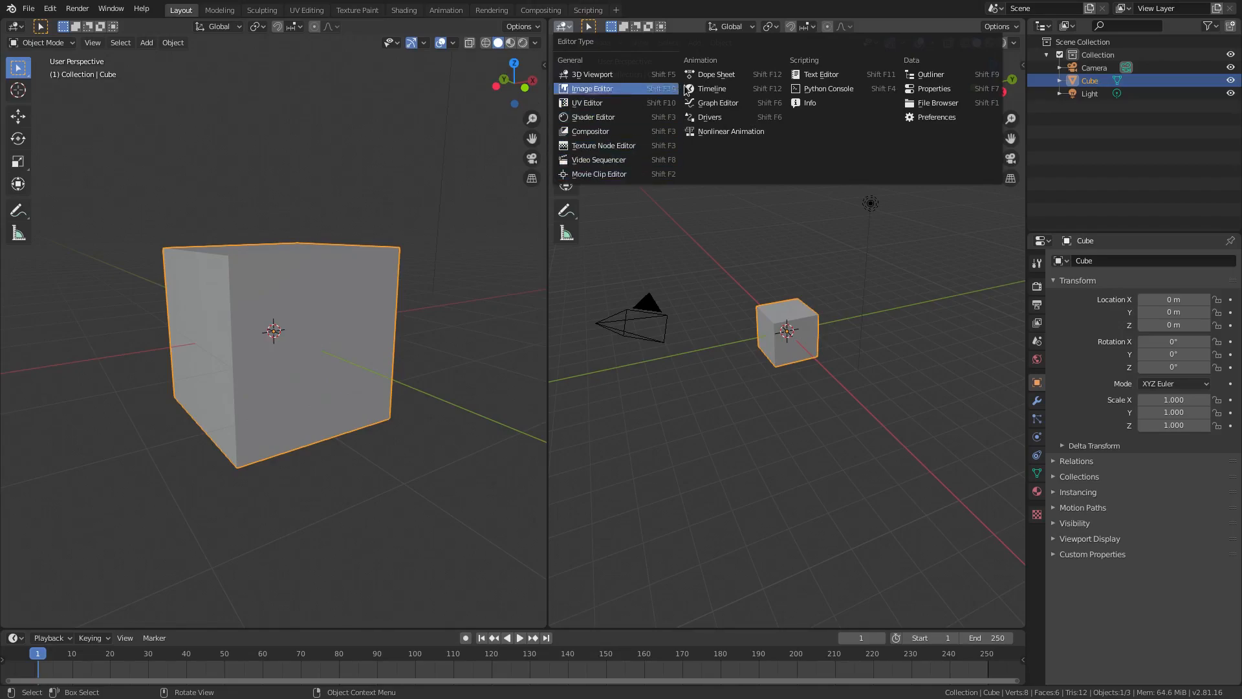
left_click(714, 74)
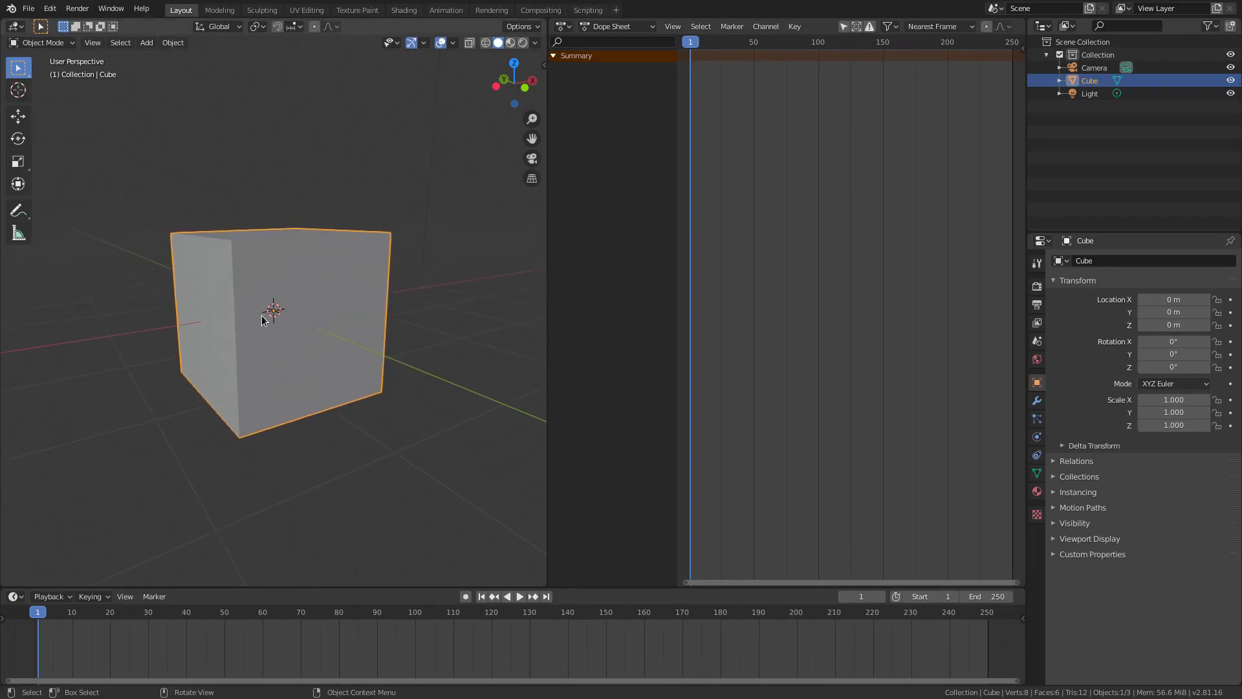
mouse_move(193, 383)
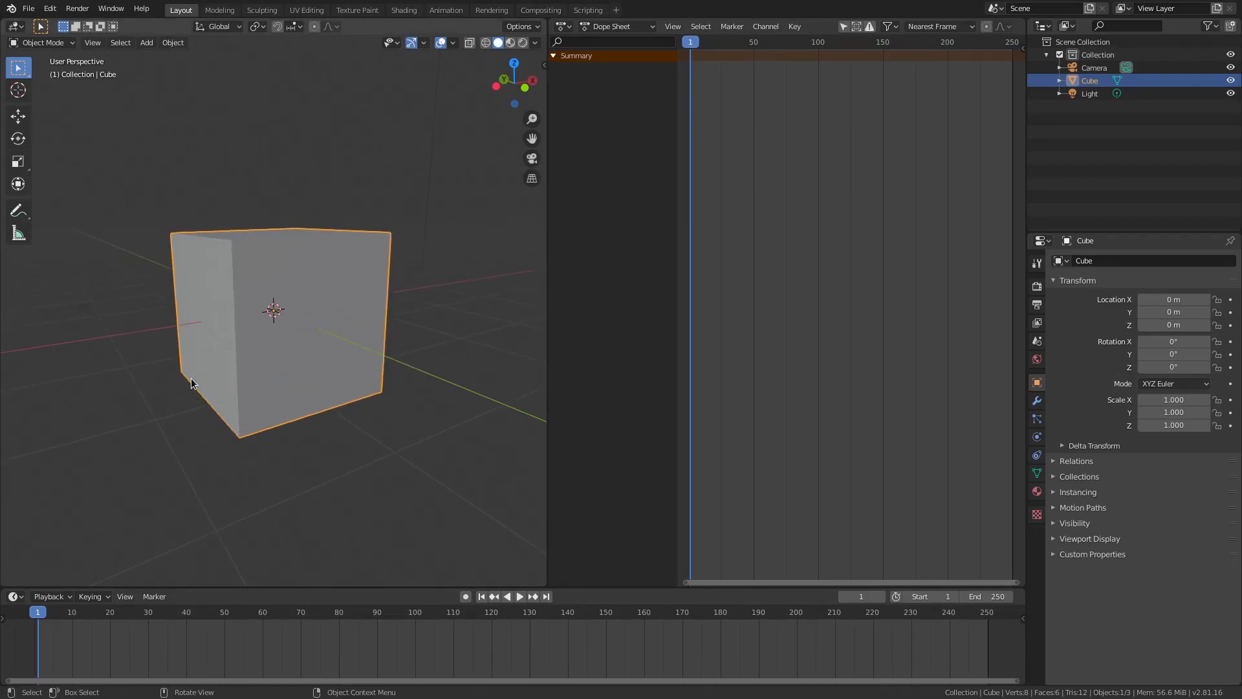
Insert a Location keyframe on the cube at frame 1, then scrub the playhead to frame 29
key("i")
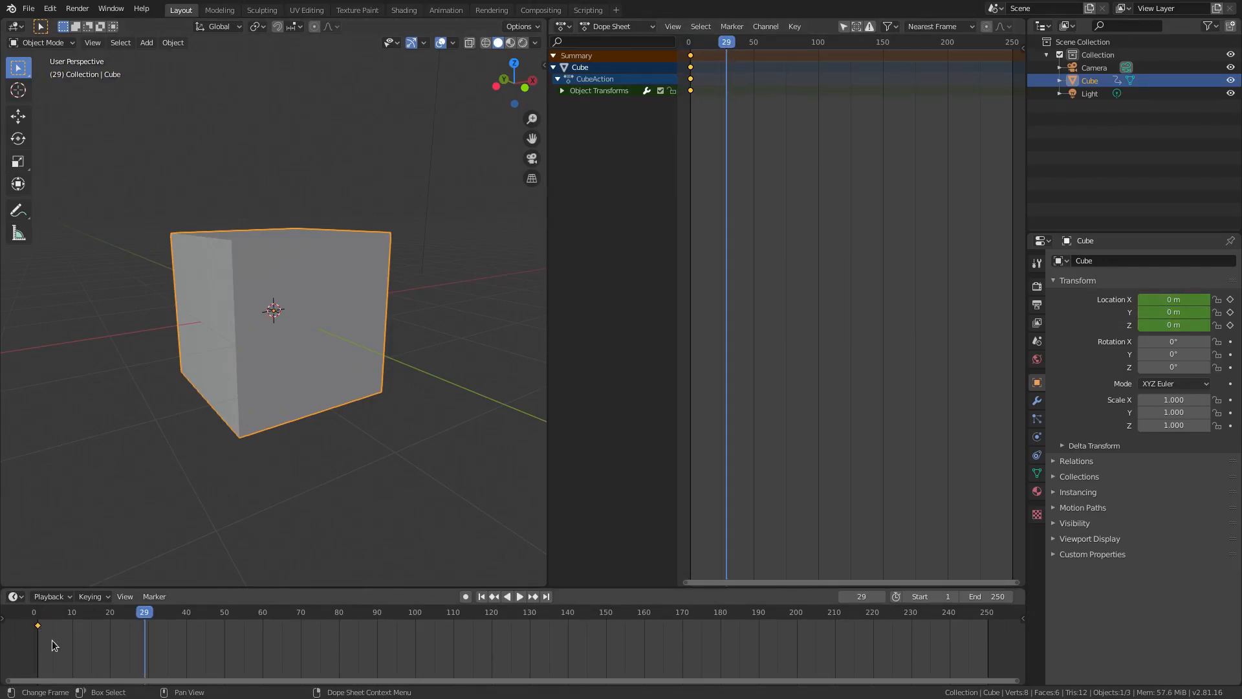
left_click_drag(36, 625, 160, 625)
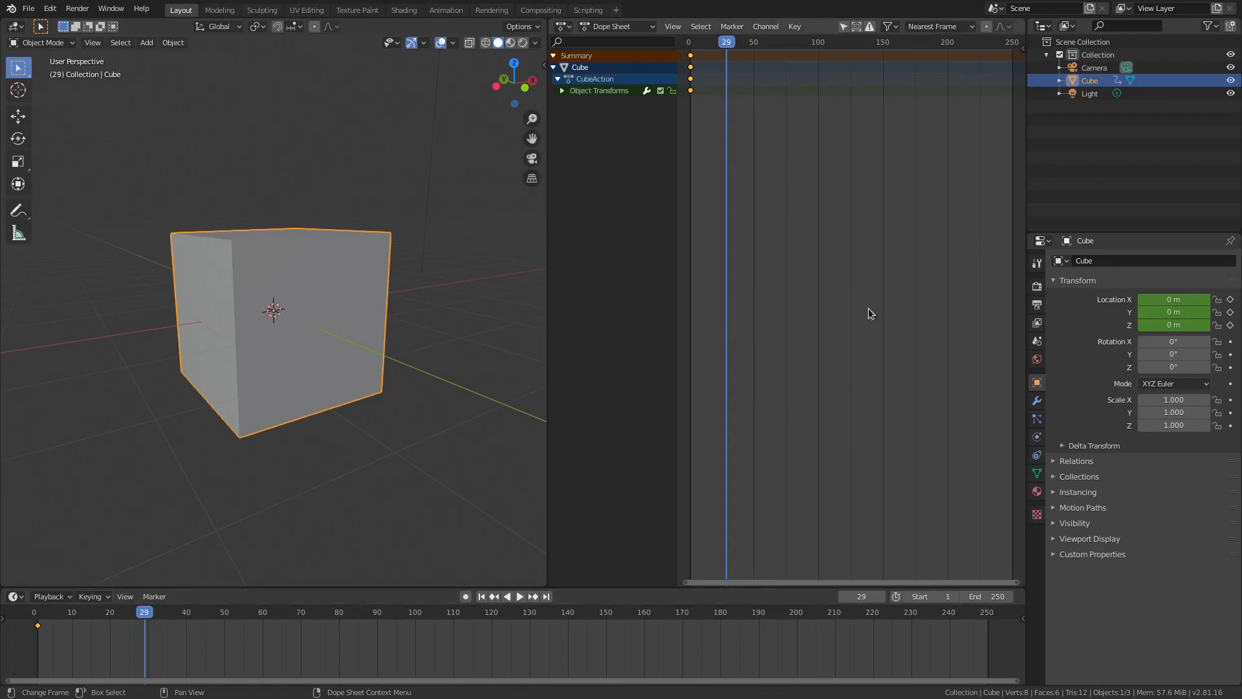
left_click(563, 26)
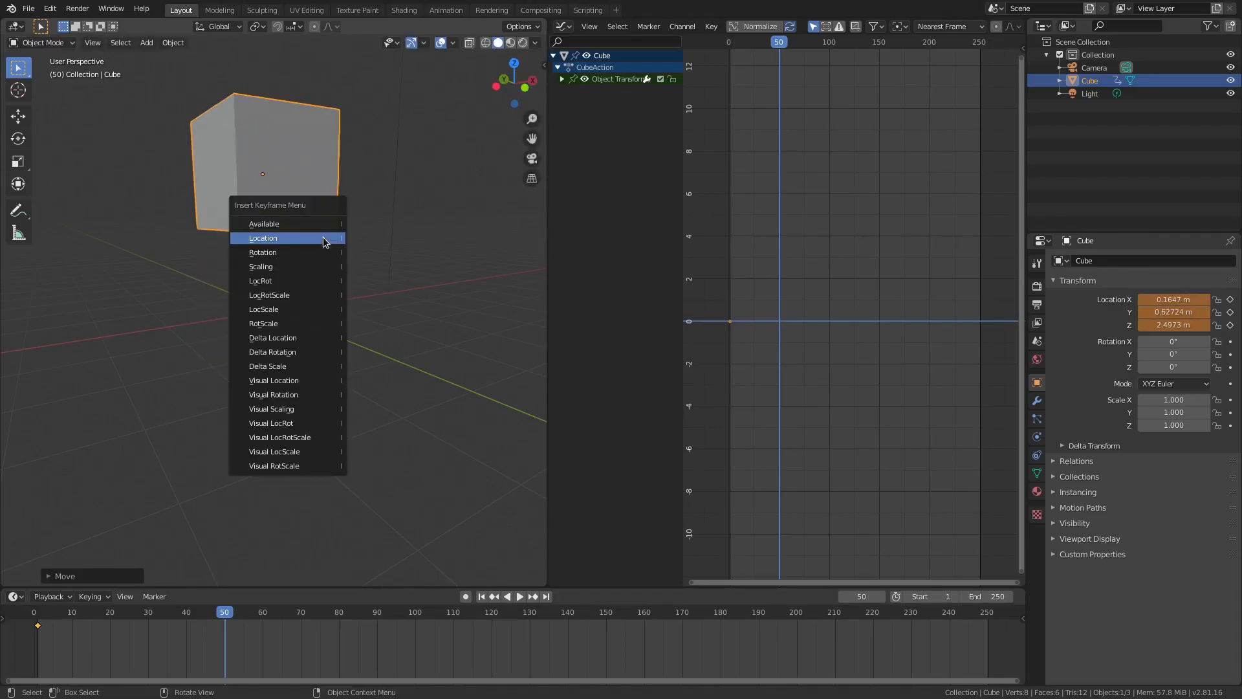
Insert a second Location keyframe for the raised cube at frame 50
left_click(262, 238)
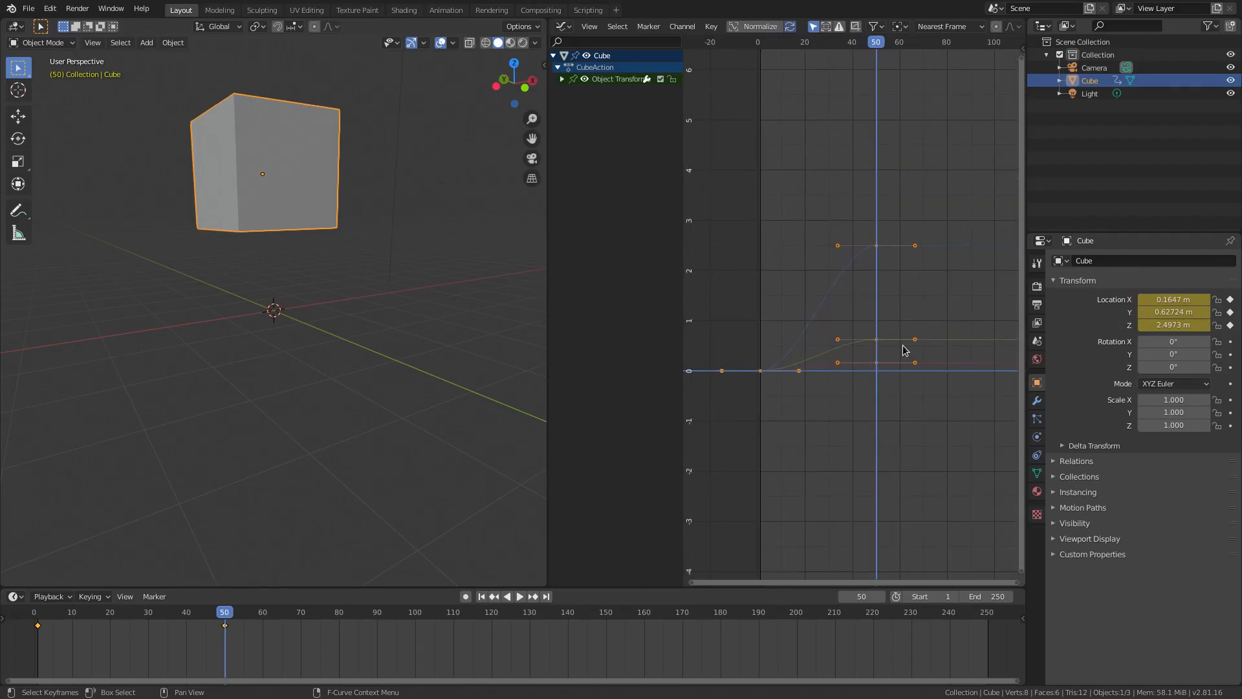
mouse_move(887, 246)
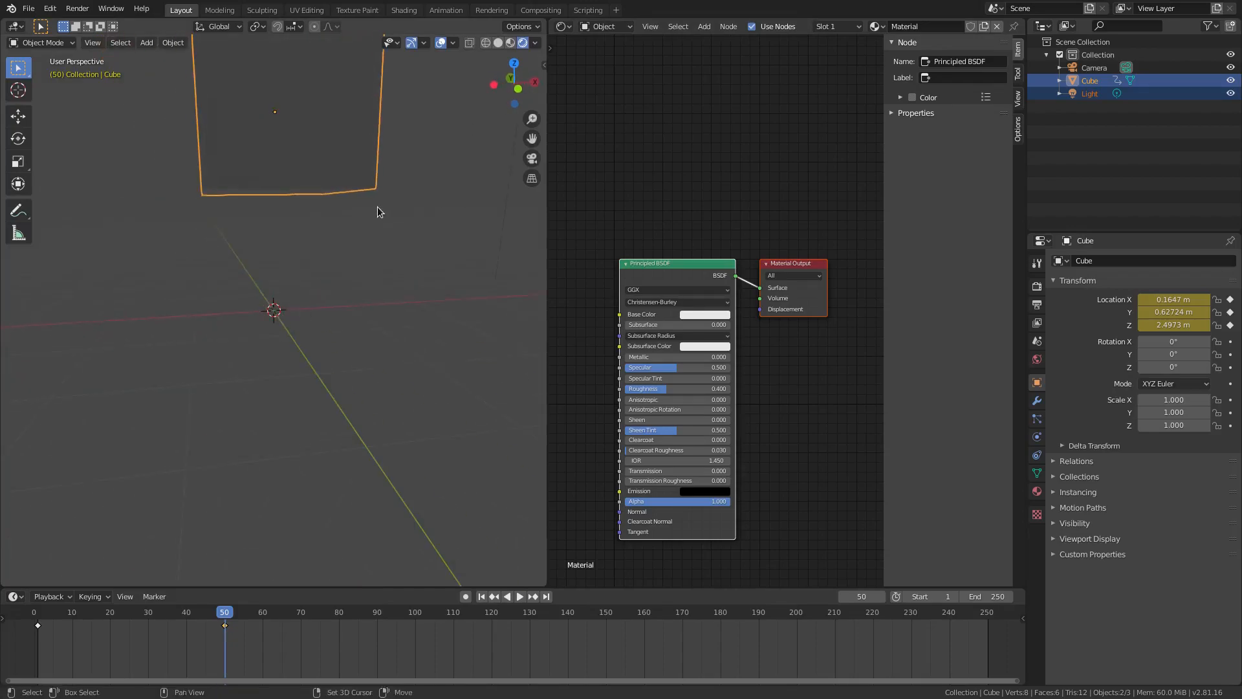
Turn the area into a Shader Editor showing the cube's material nodes
left_click(704, 314)
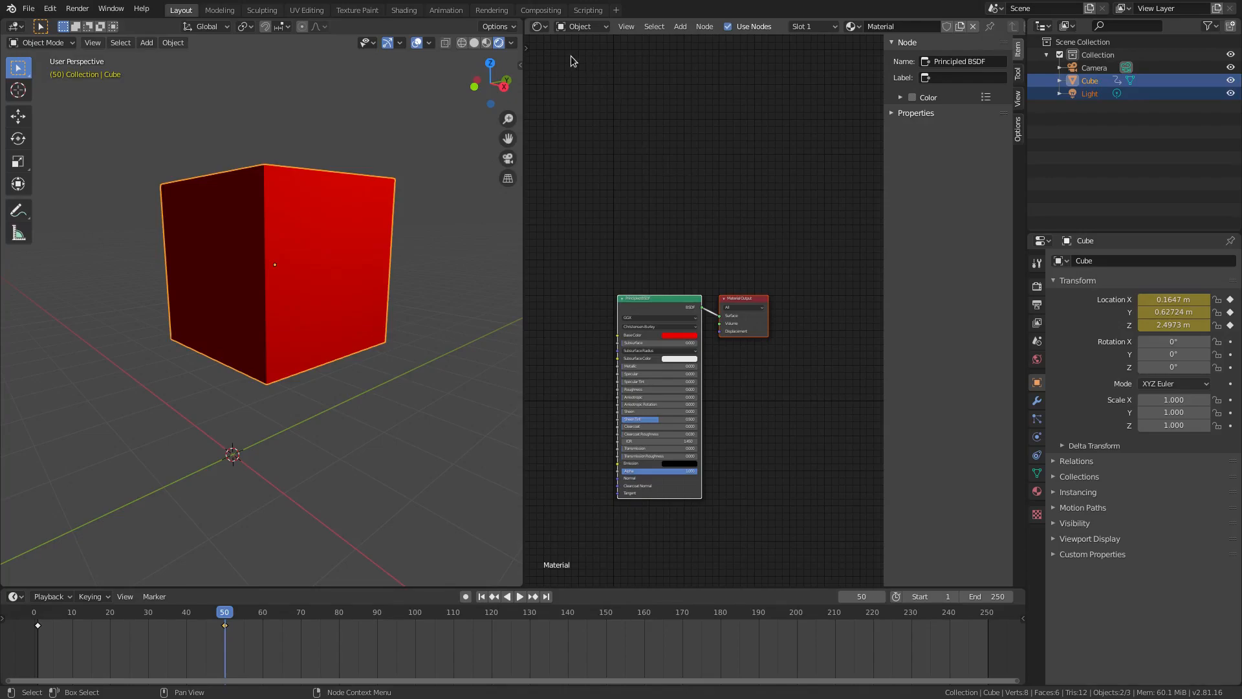
mouse_move(519, 17)
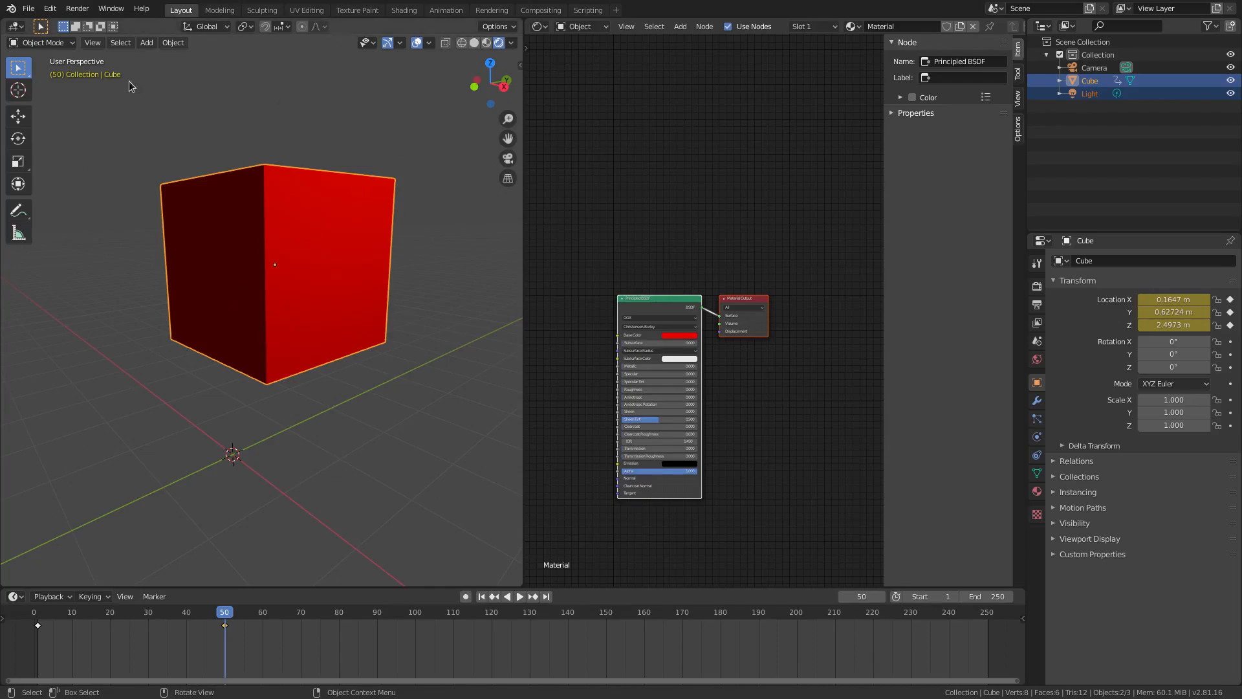
mouse_move(519, 25)
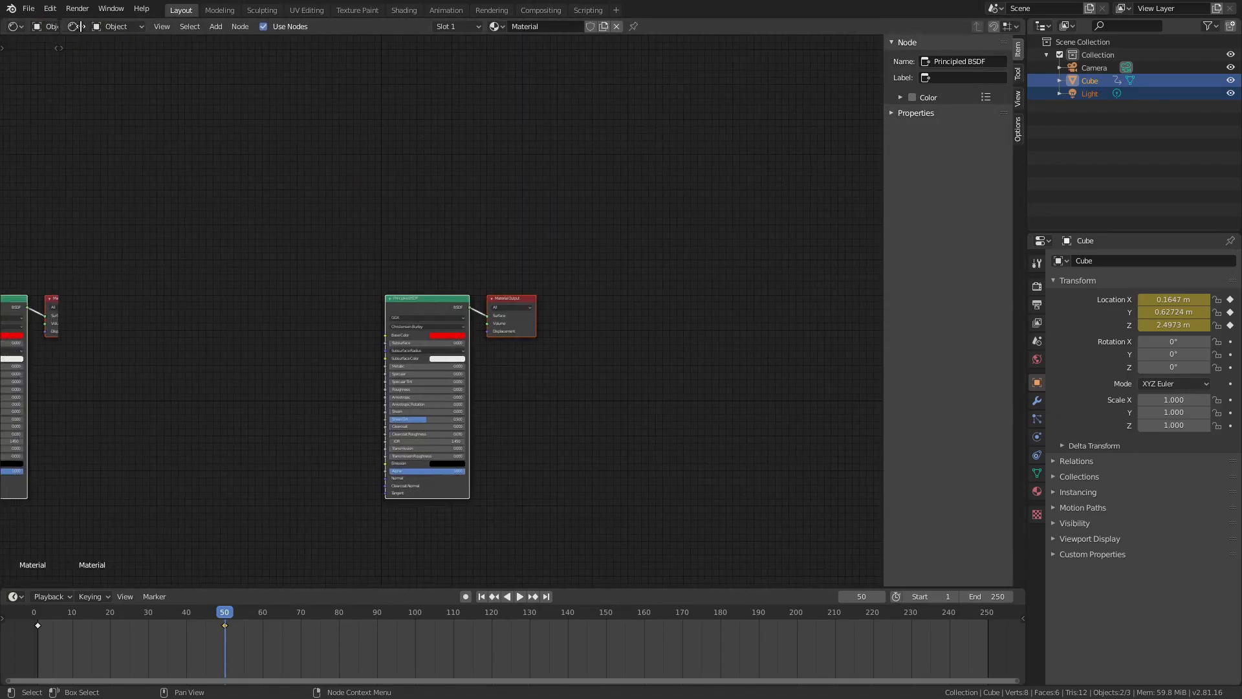
Restore the left area to a 3D Viewport and change the cube material's Base Color to blue
left_click(14, 25)
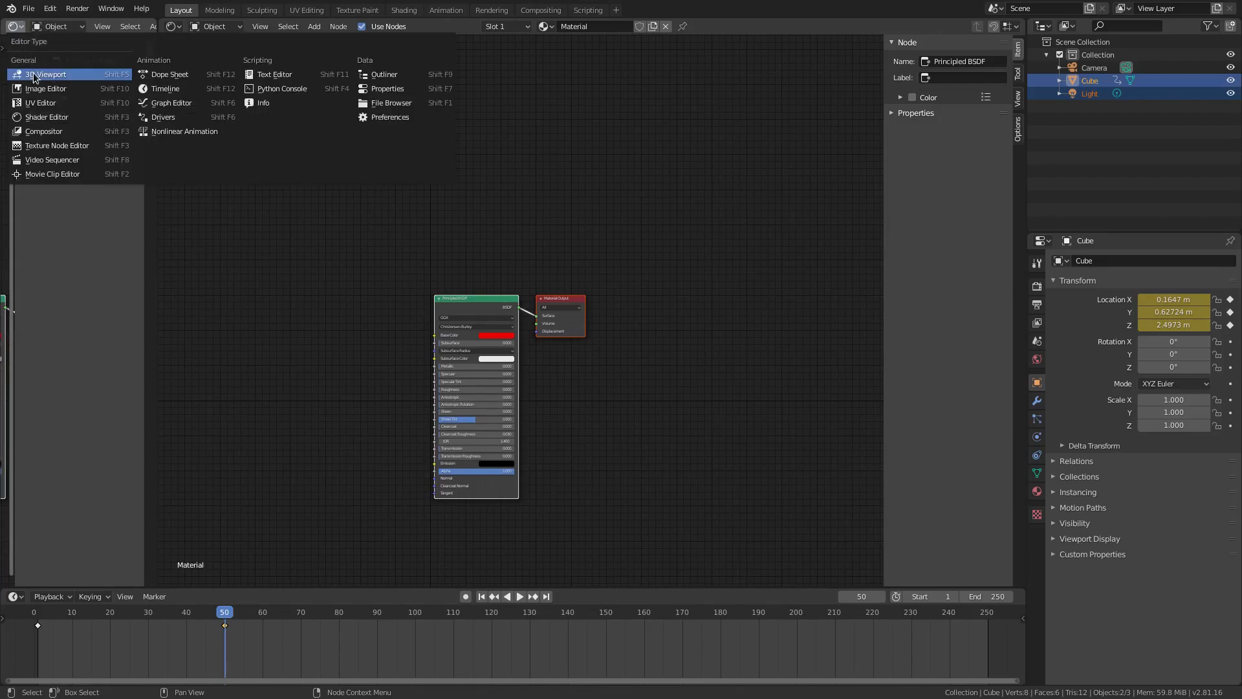
left_click(48, 73)
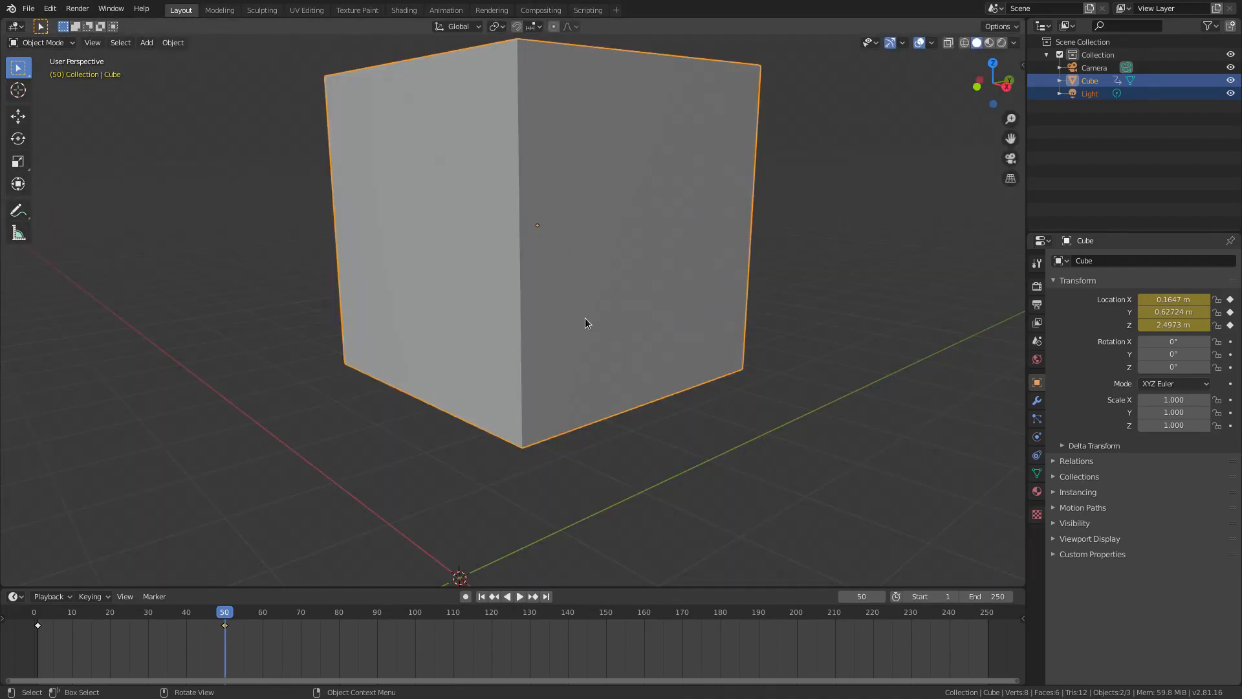
left_click(7, 26)
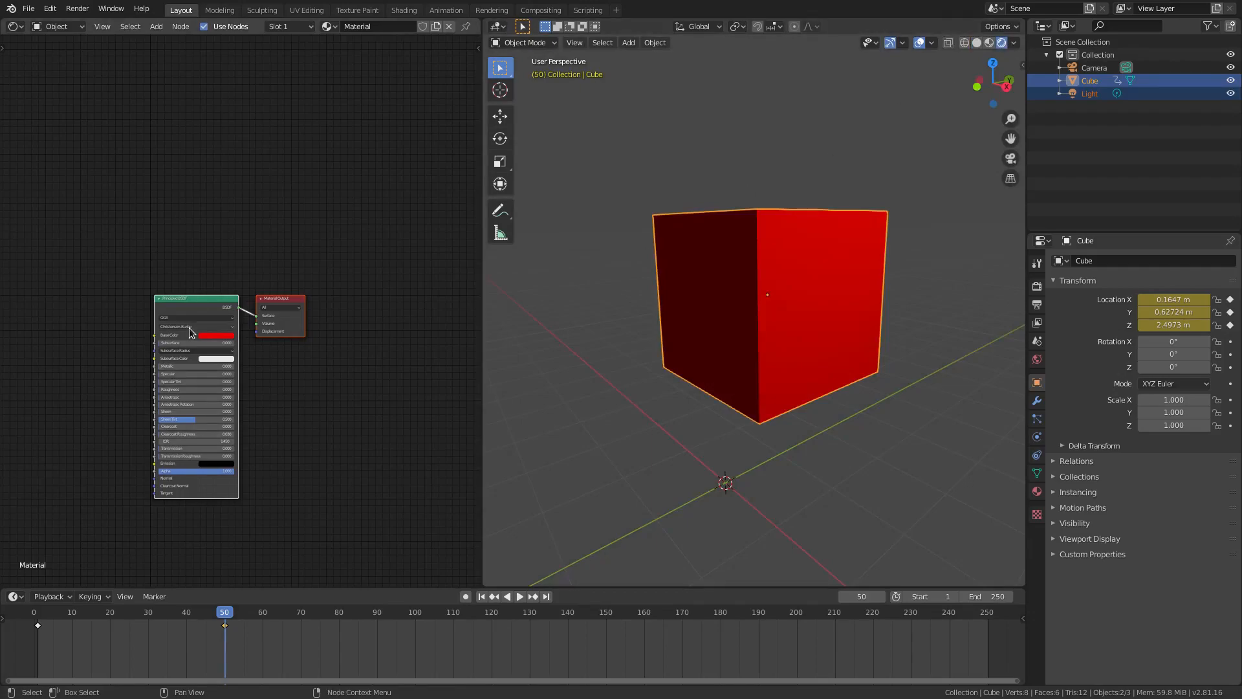
left_click(197, 334)
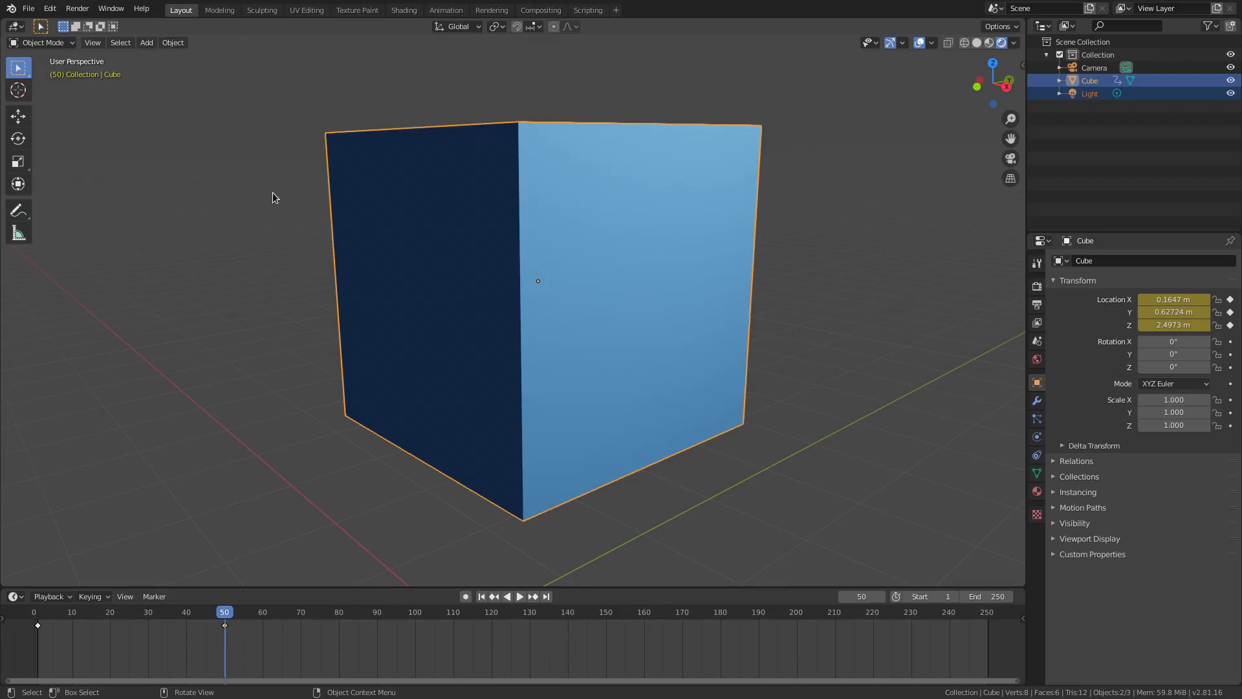
mouse_move(1025, 229)
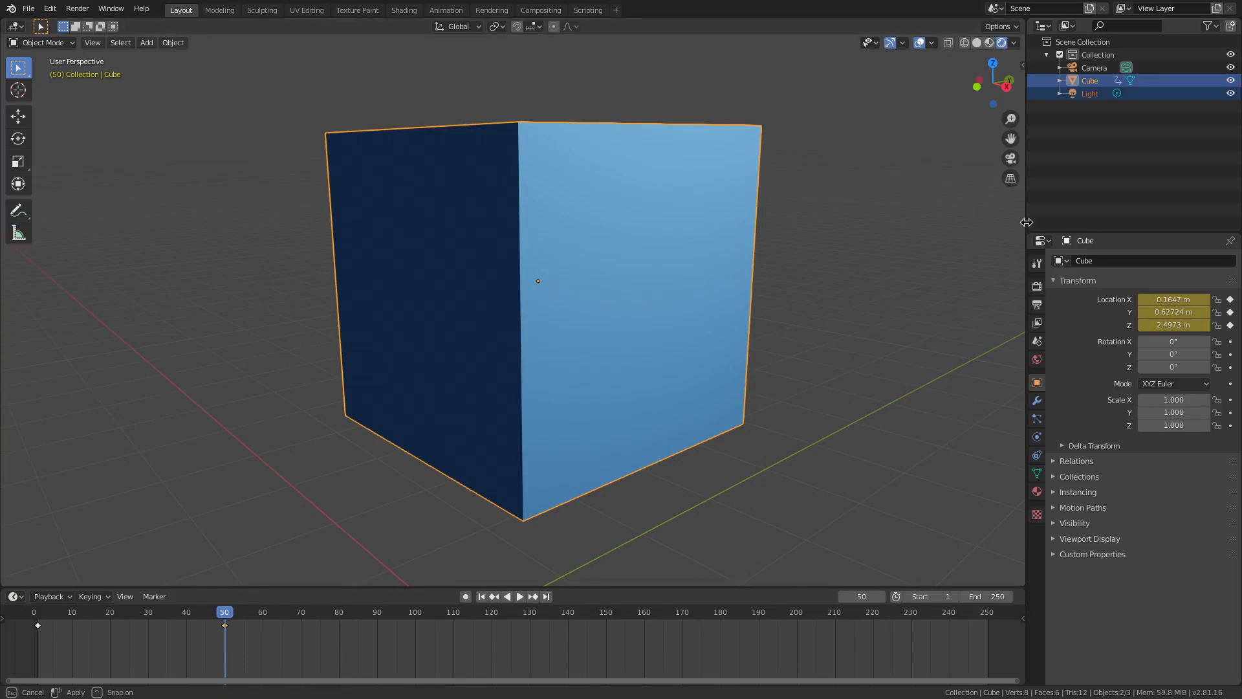
Widen the right column and make its top panel a Python Console, its bottom an Image Editor
left_click(874, 26)
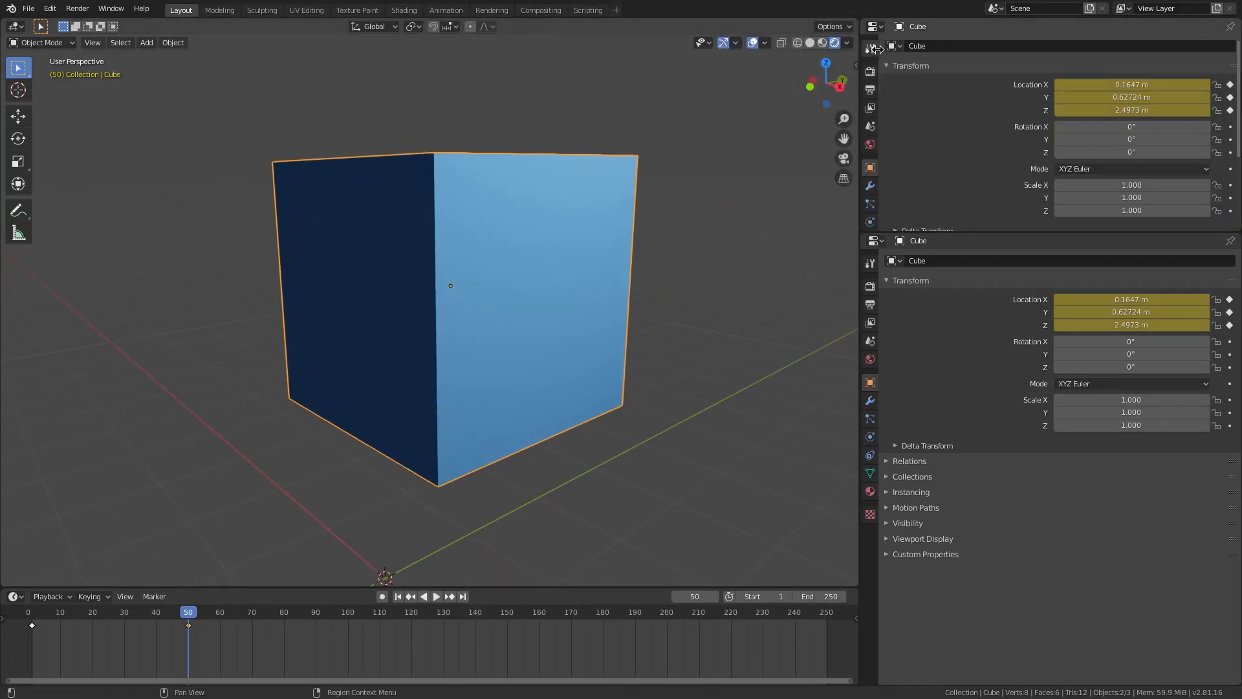
left_click(871, 26)
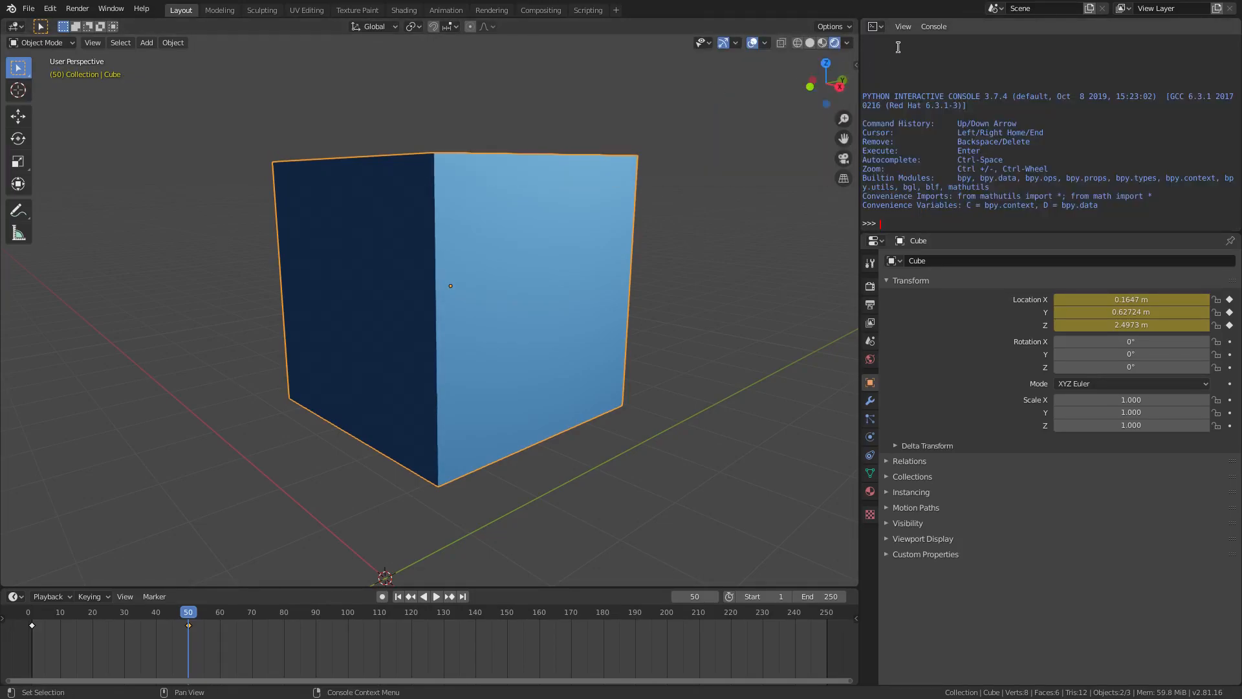
left_click(874, 241)
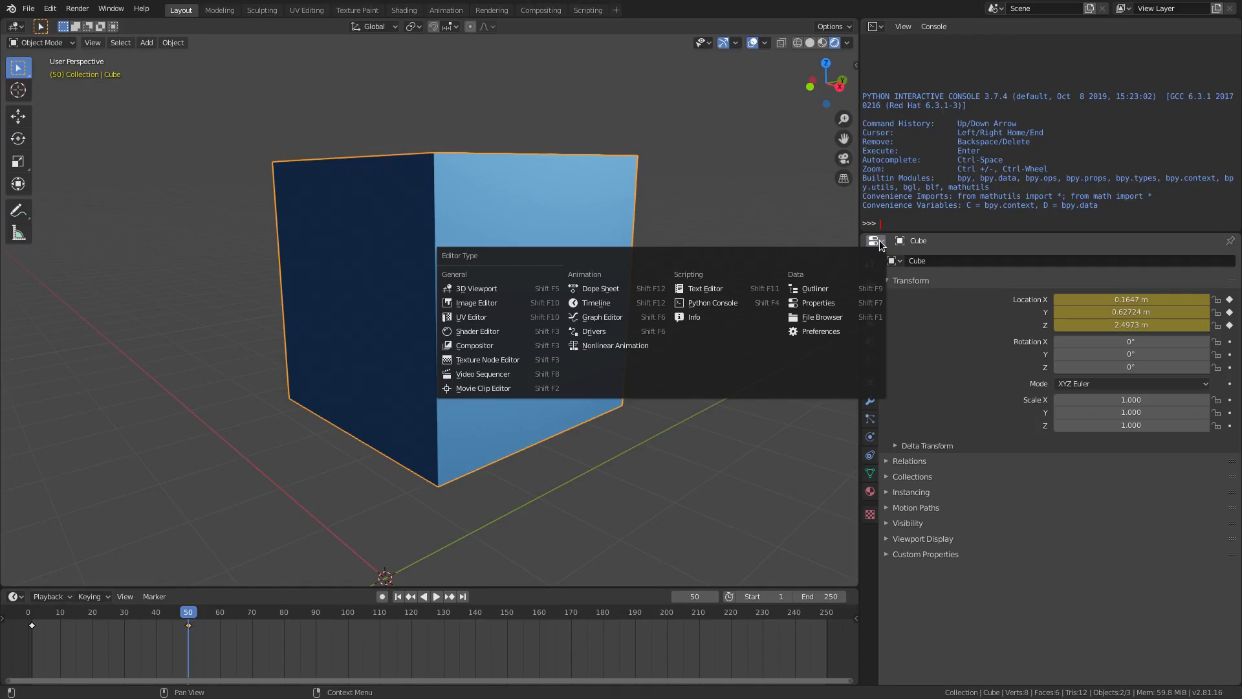
left_click(475, 301)
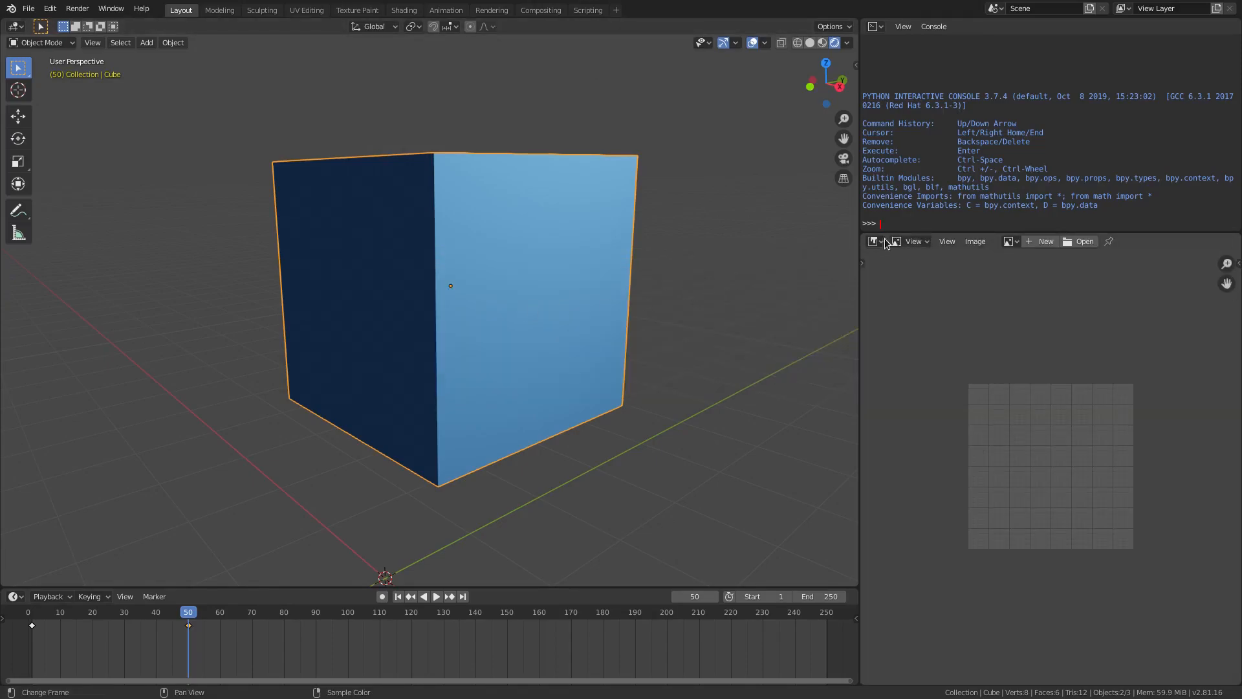
left_click(874, 242)
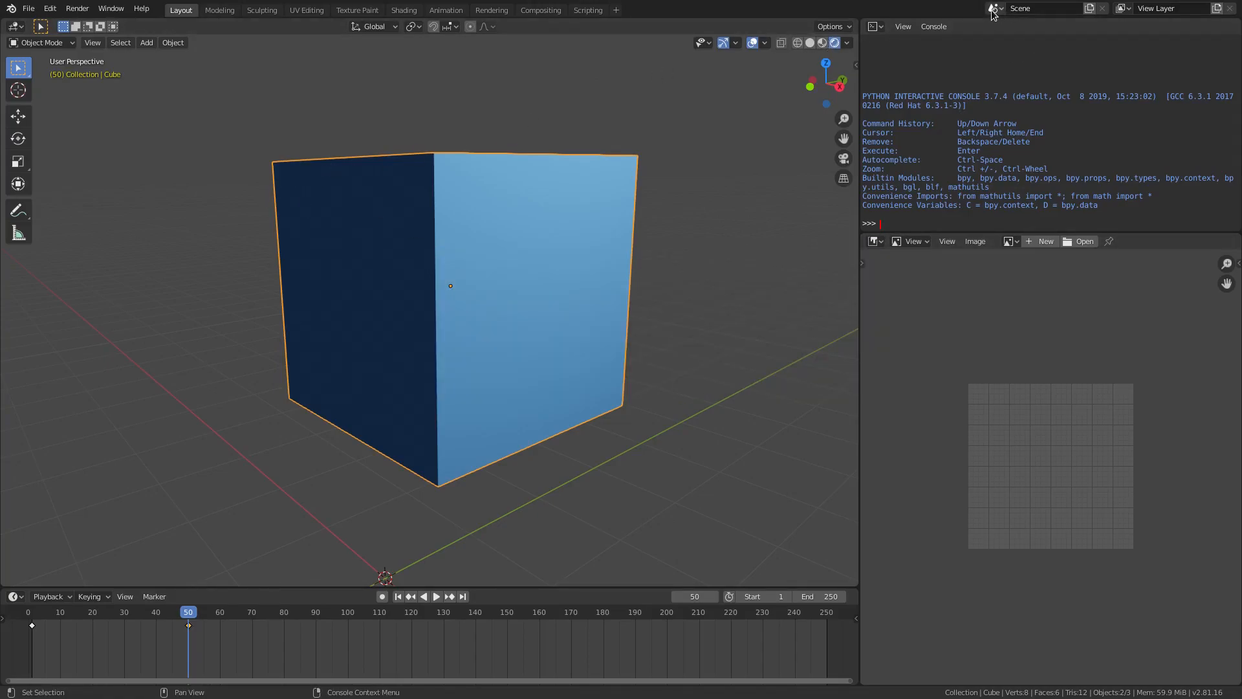
Add a Layout.001 workspace from the General > Layout template beside the original tab
left_click(141, 9)
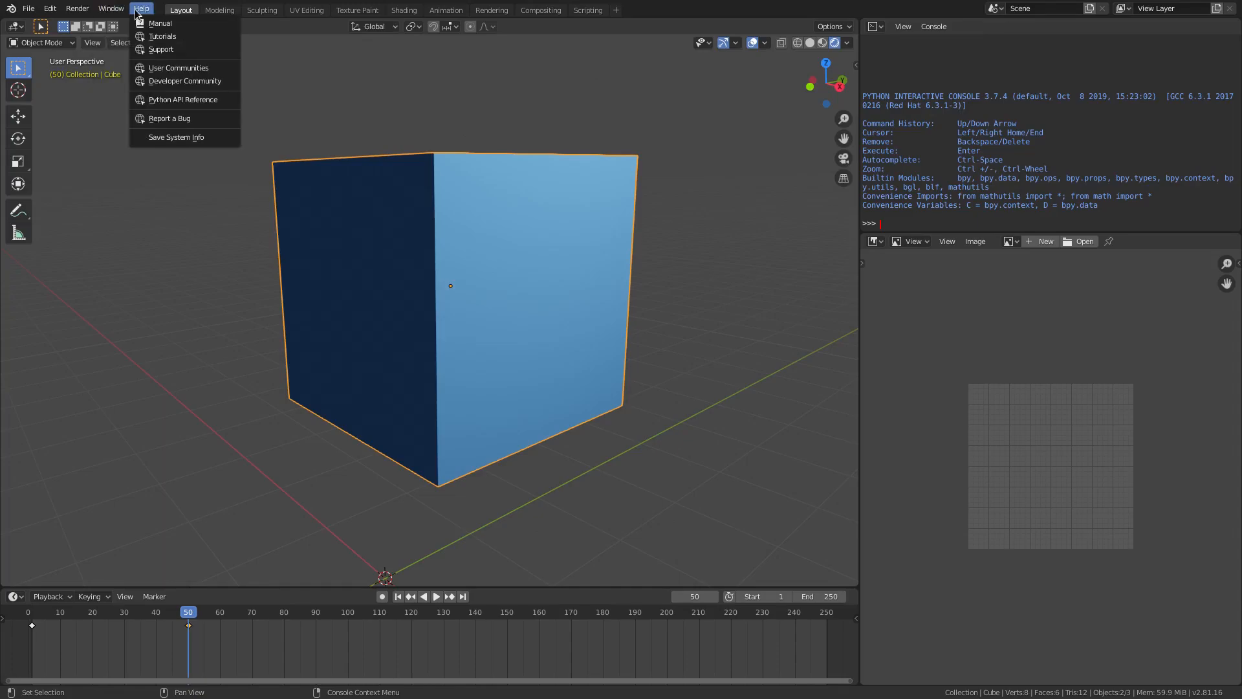
left_click(29, 9)
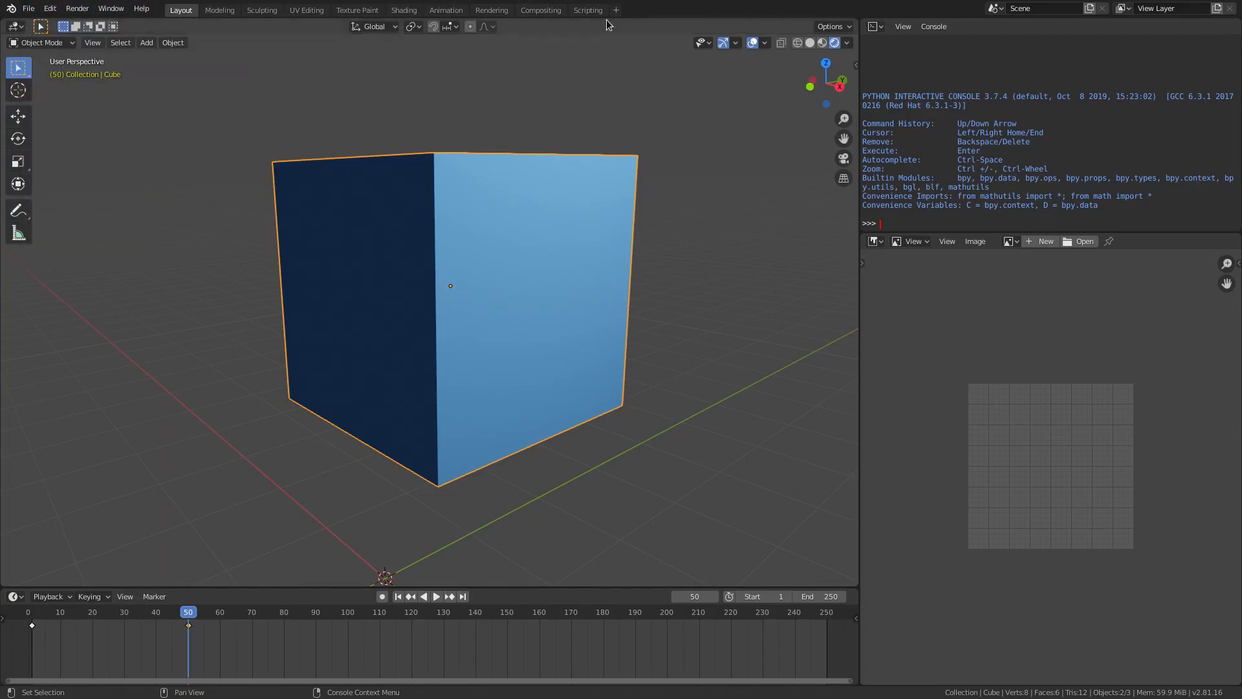
left_click(616, 9)
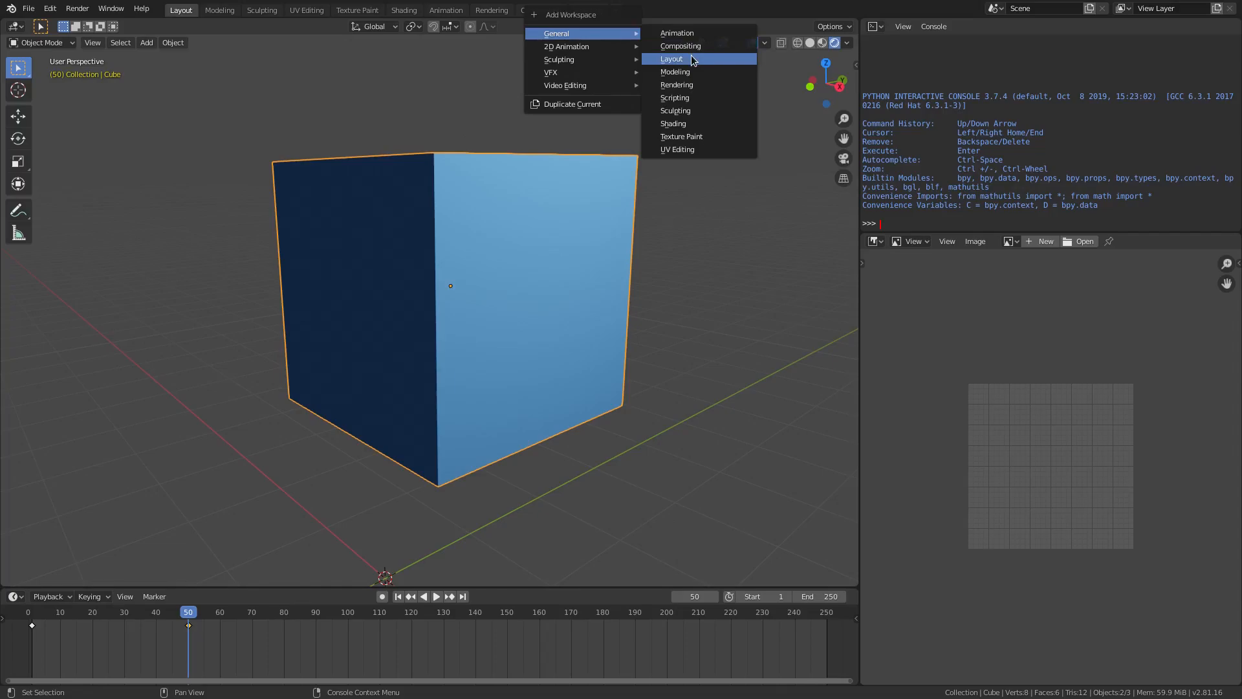
left_click(671, 58)
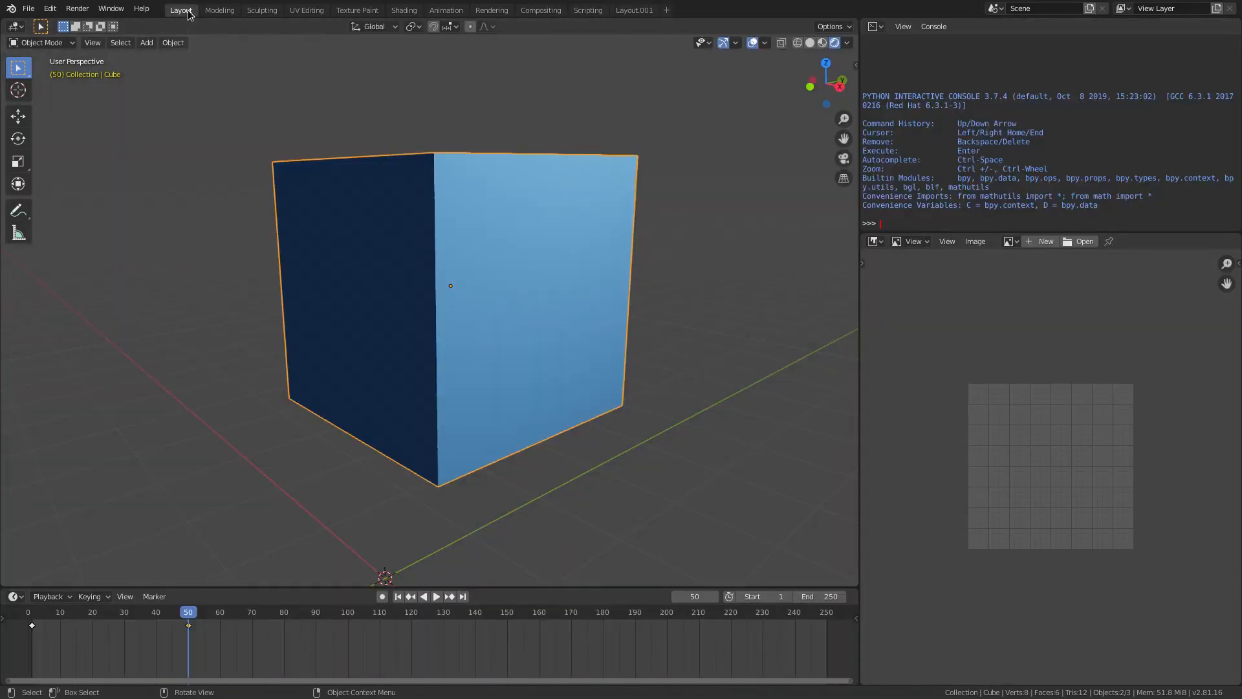
left_click(633, 9)
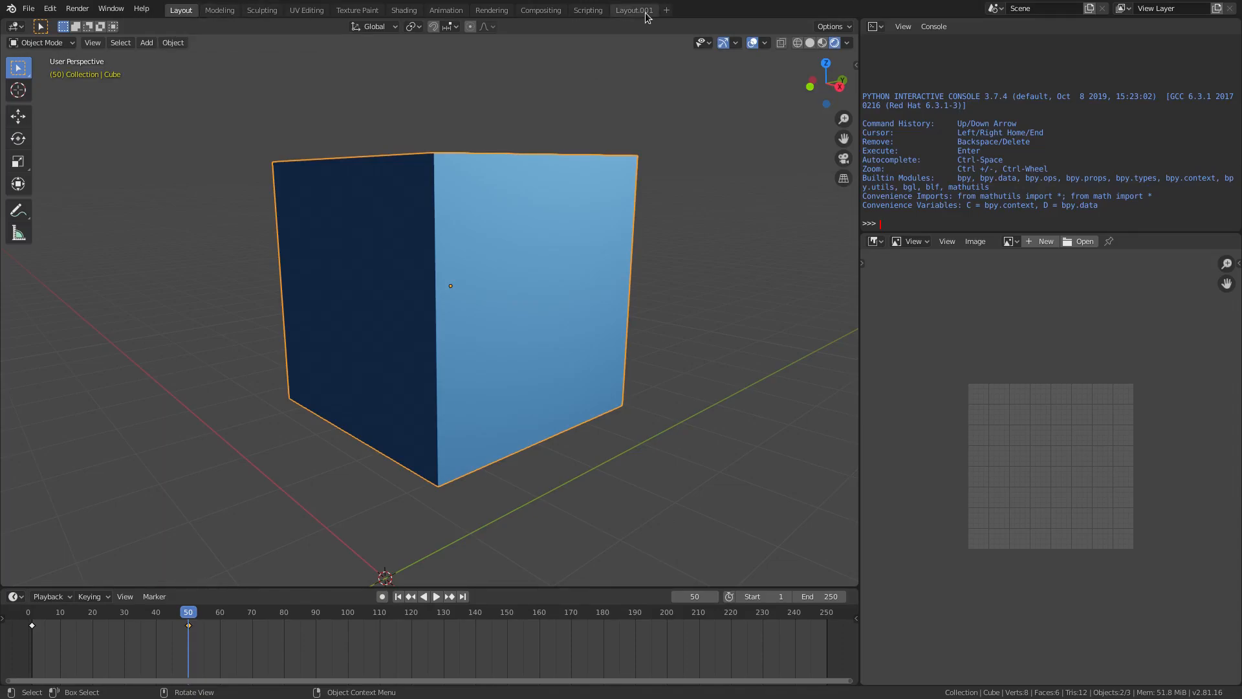
left_click(633, 9)
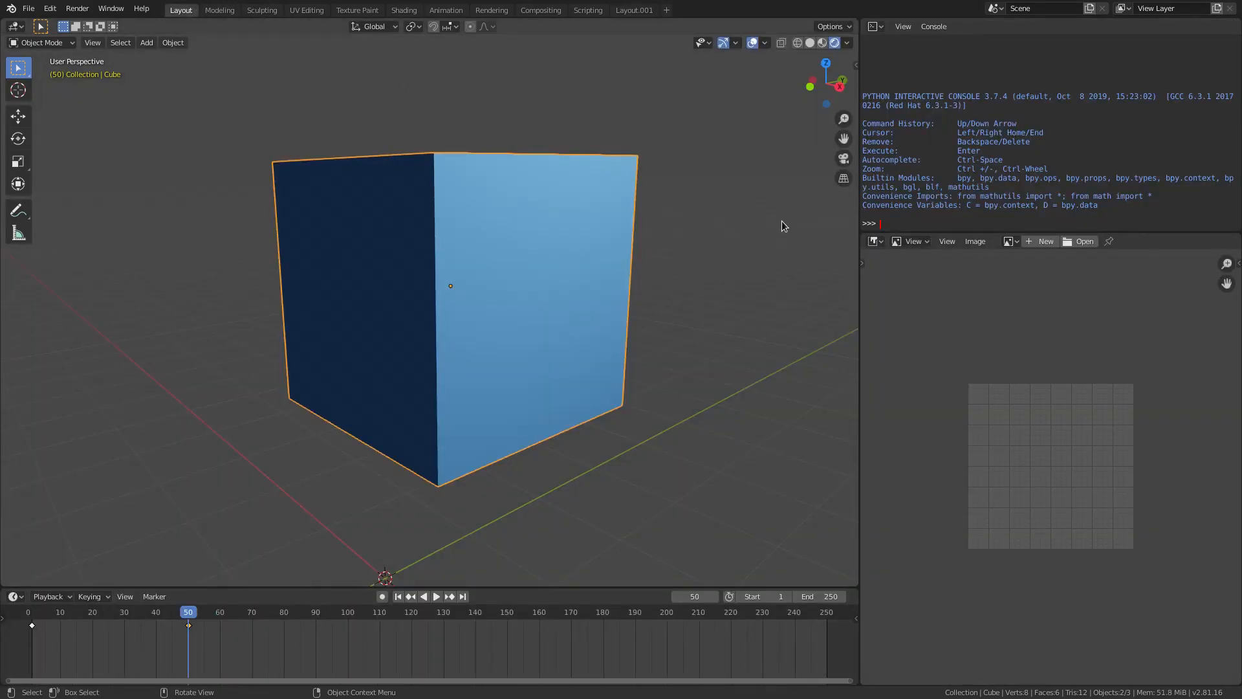
mouse_move(789, 243)
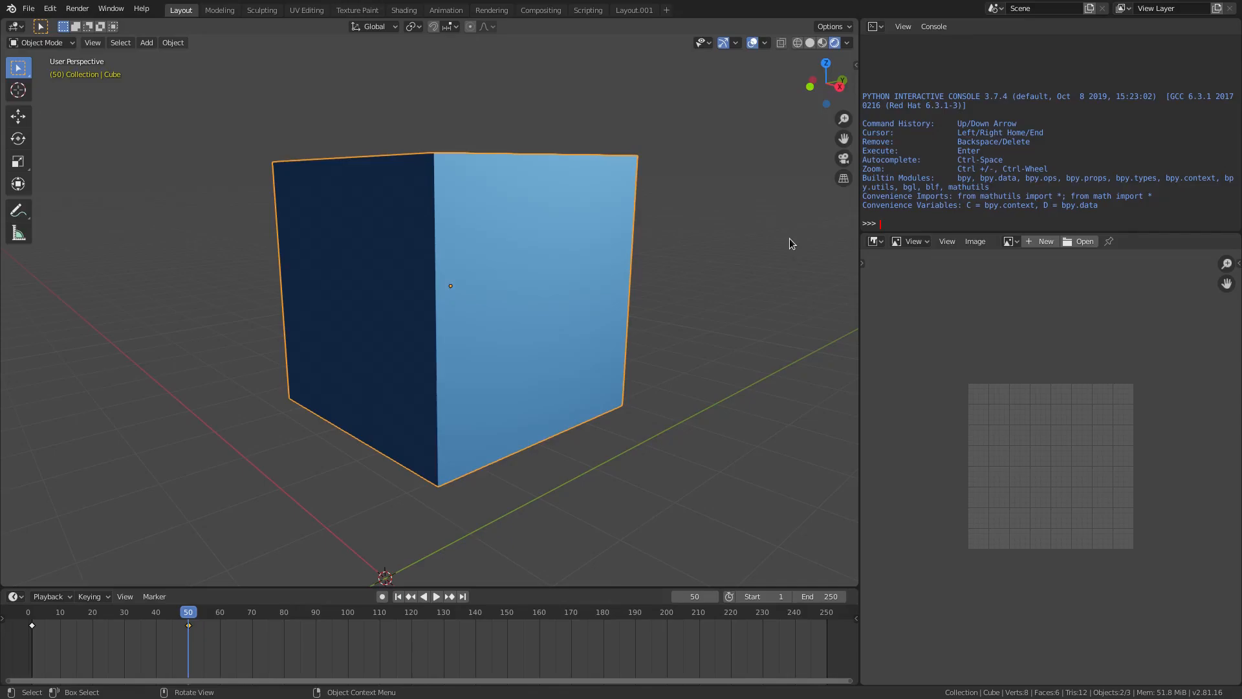